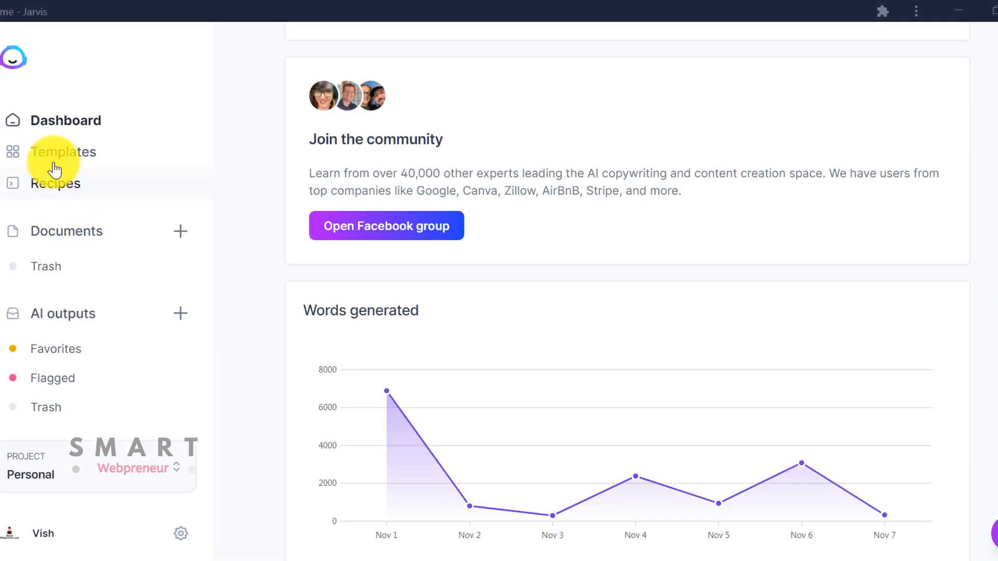
Step: Open Jarvis's template library and scroll through cards like Long-form assistant and Content Improver
left_click(64, 151)
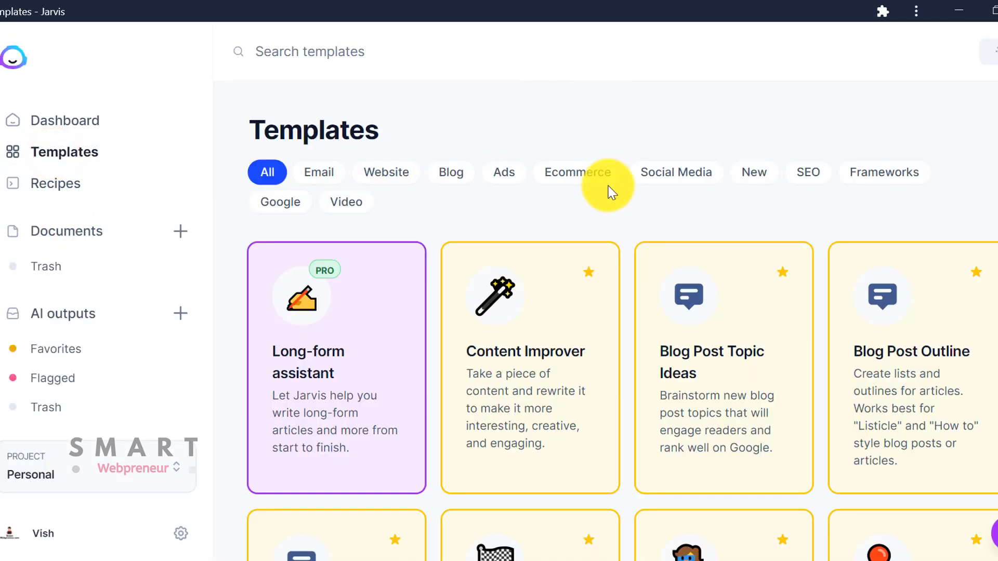
scroll("down", 3)
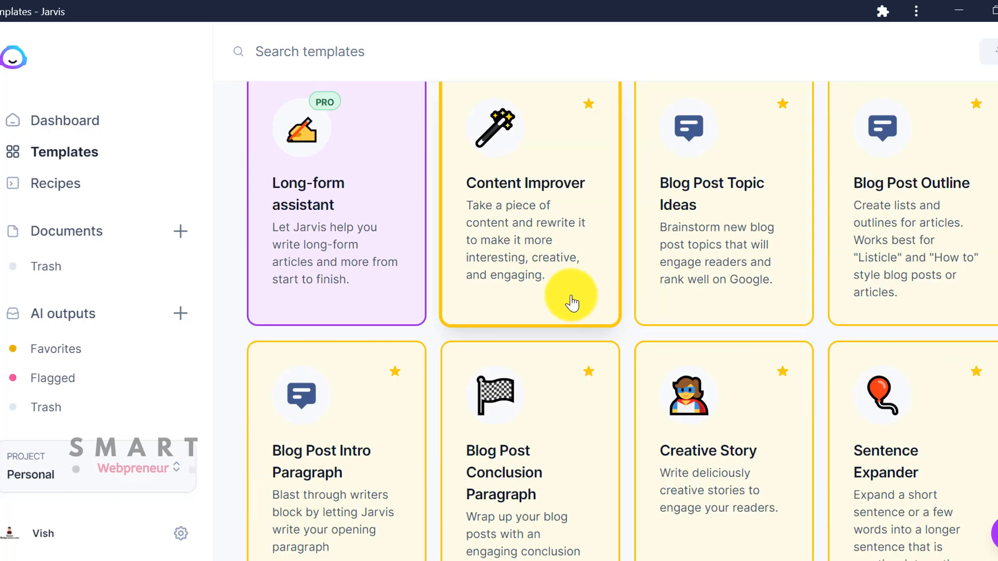
scroll("down", 3)
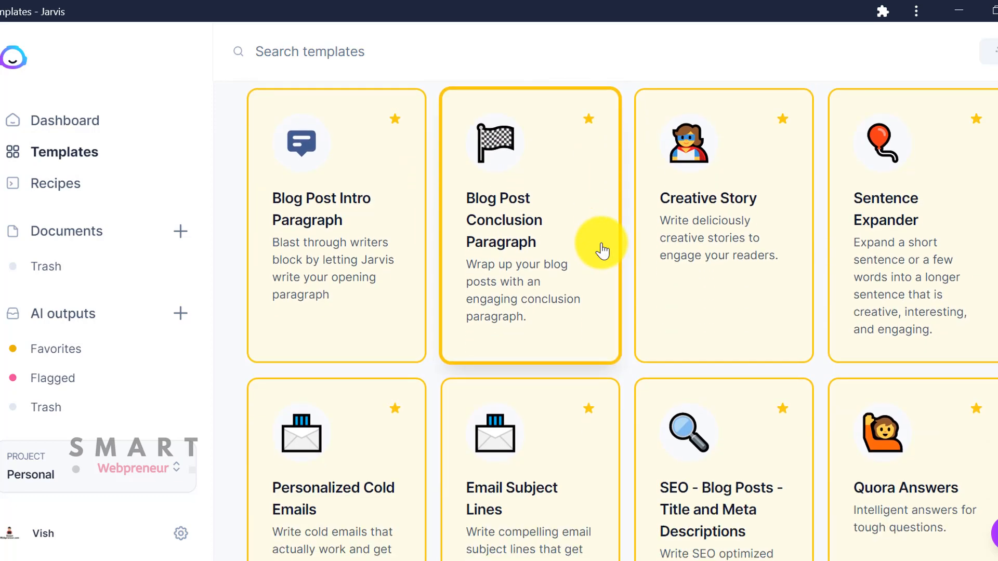
scroll("down", 3)
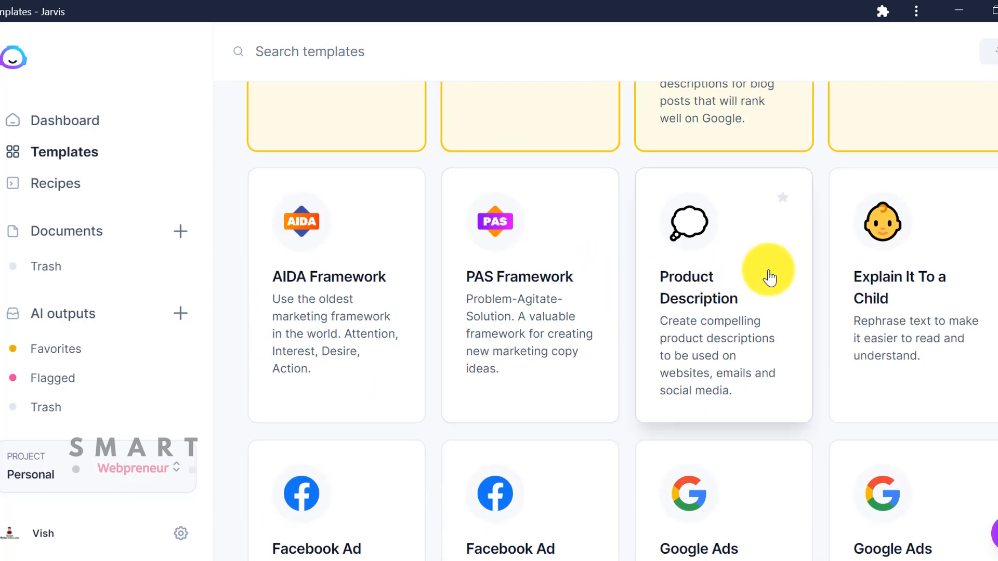
scroll("down", 3)
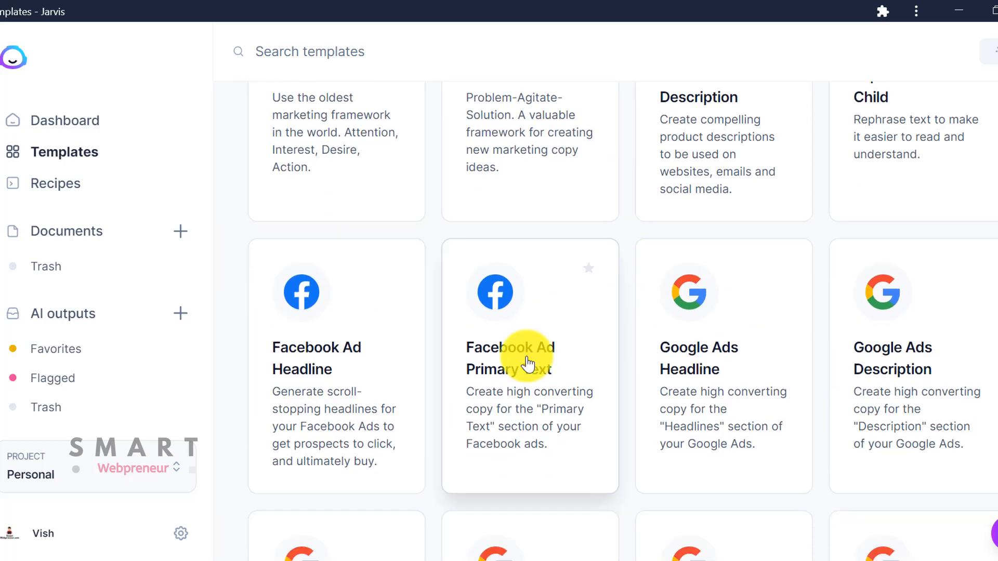
scroll("down", 3)
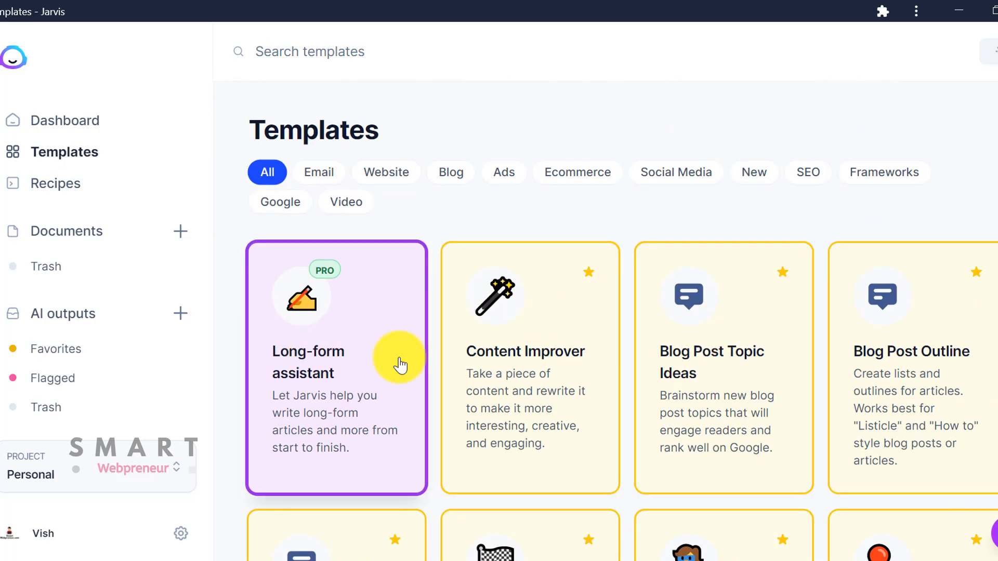
scroll("down", 3)
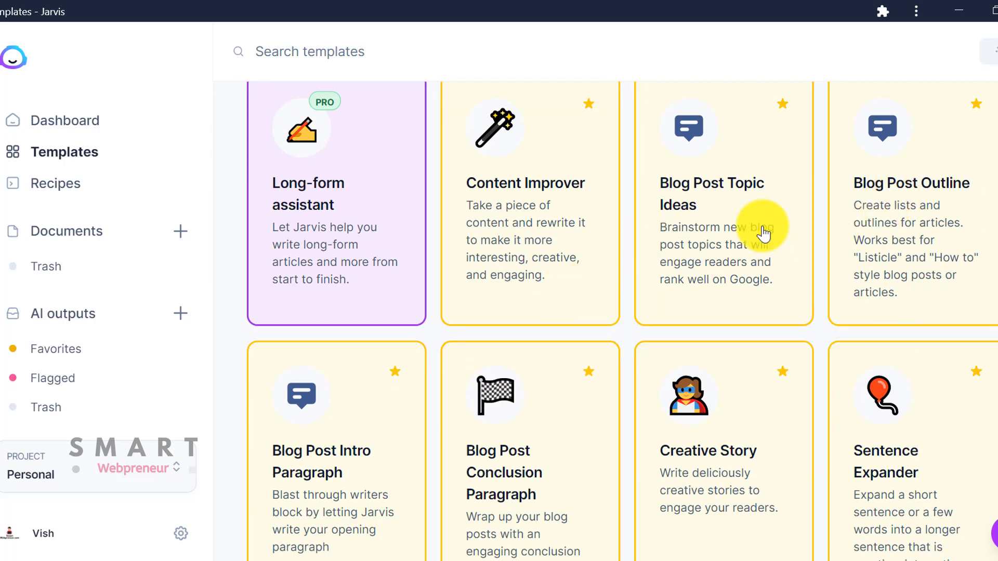
Step: Open Blog Post Topic Ideas, adjust the product description, and generate topic ideas
left_click(712, 194)
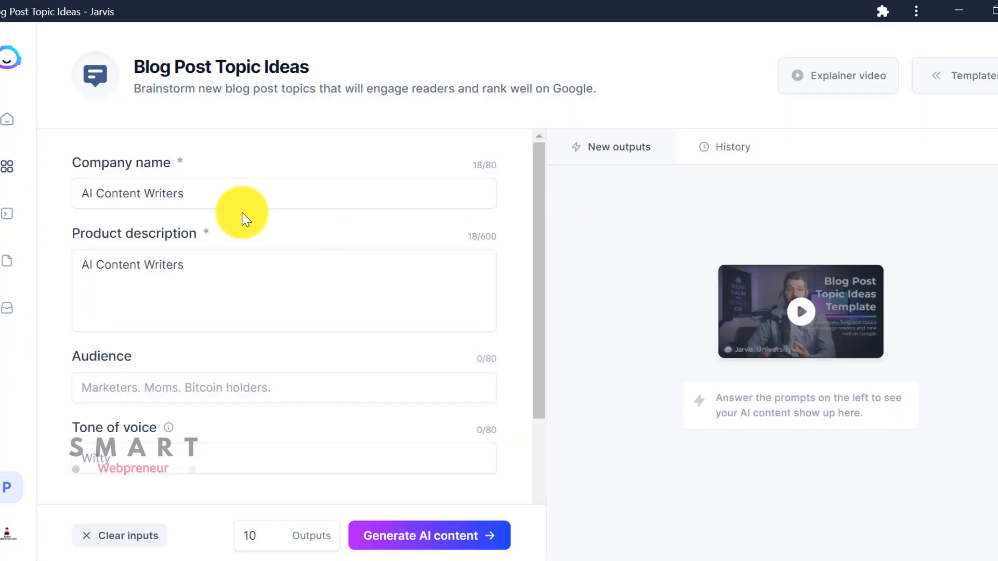
left_click(242, 193)
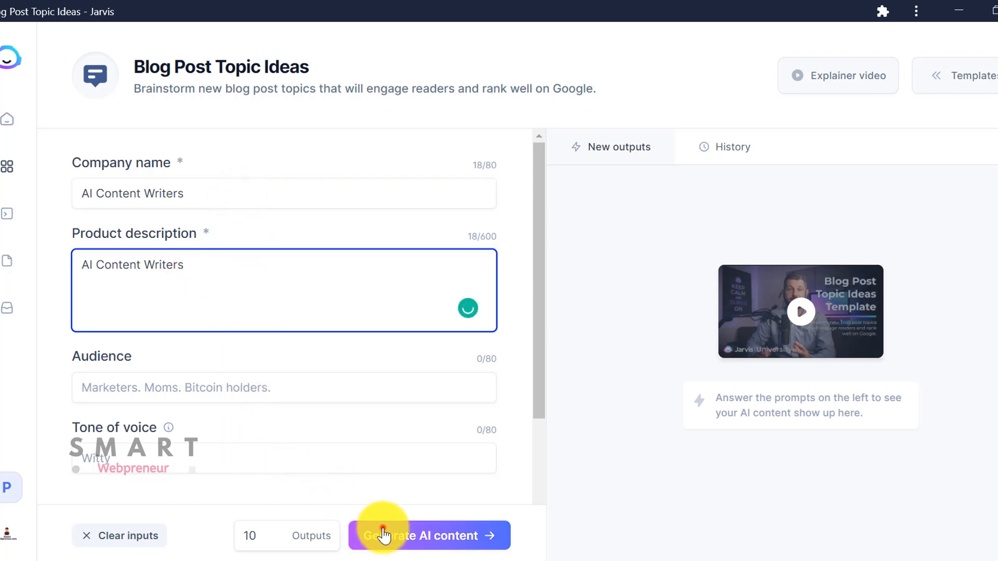
left_click(428, 536)
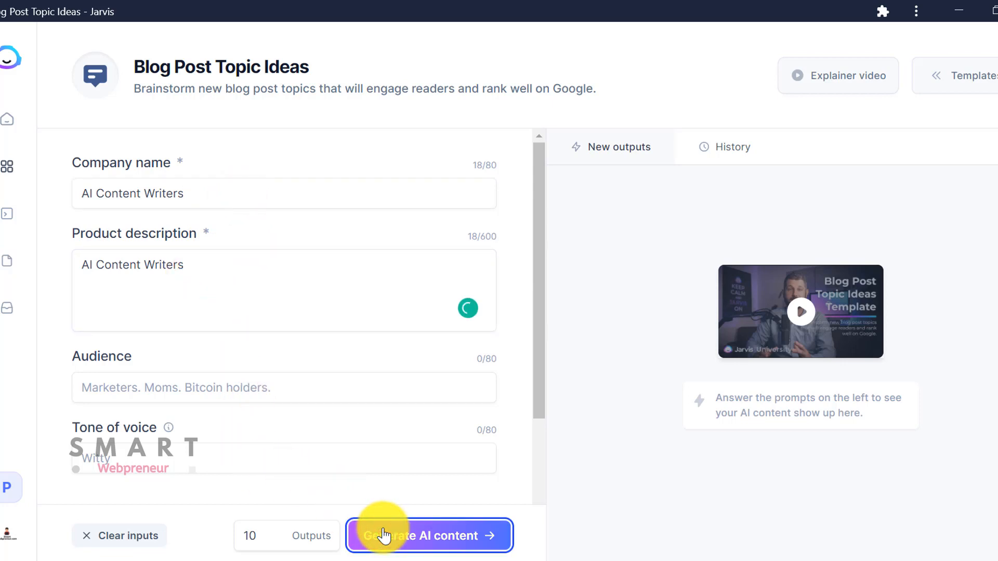
left_click(428, 536)
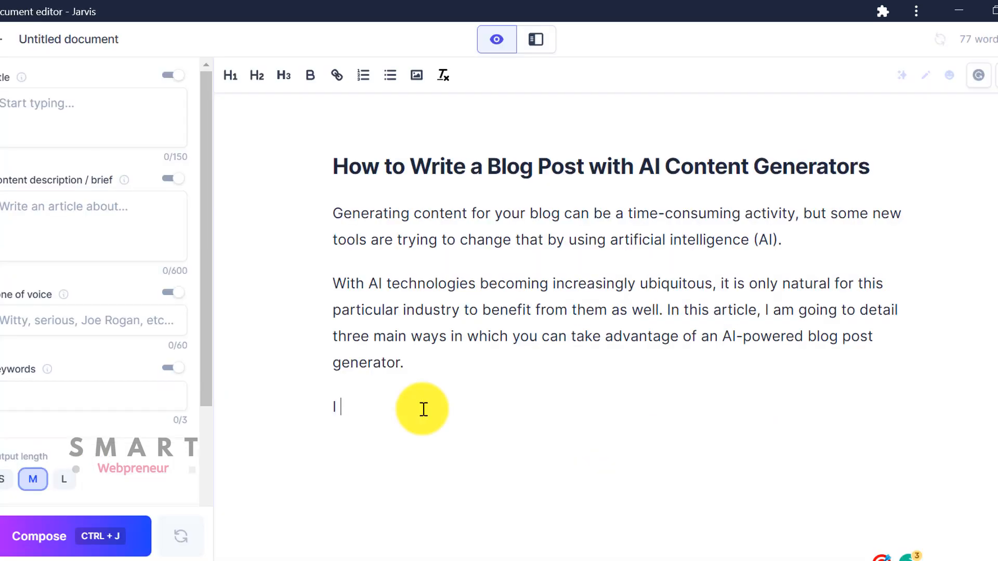
Step: Begin a new 'I am' paragraph in the draft and have Jarvis compose a continuation
type("am")
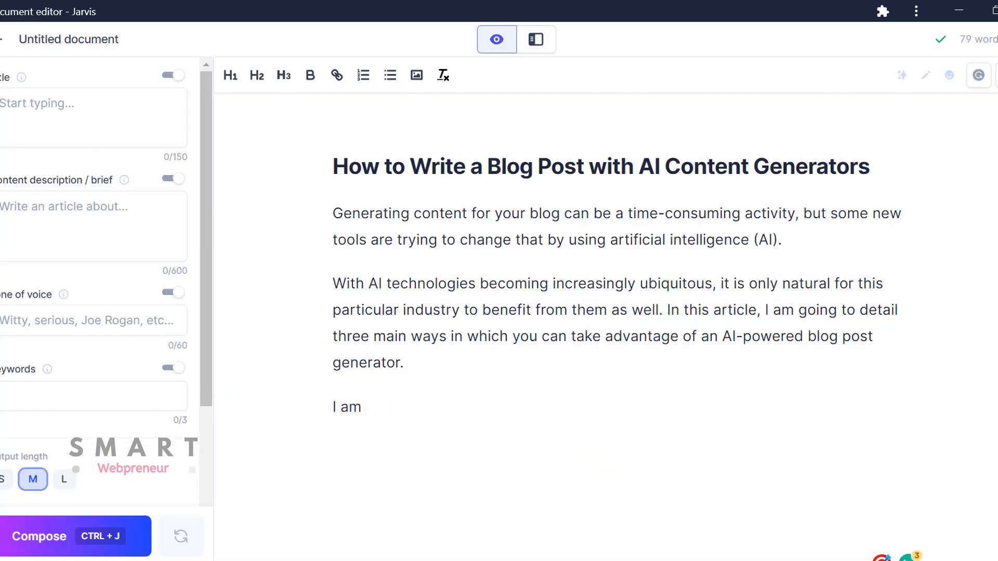
left_click(38, 536)
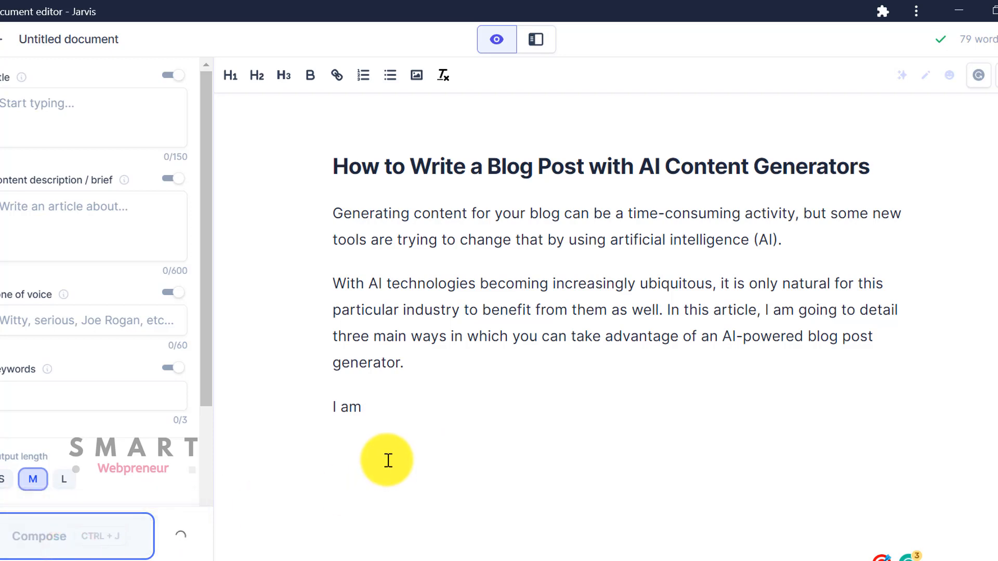
mouse_move(366, 491)
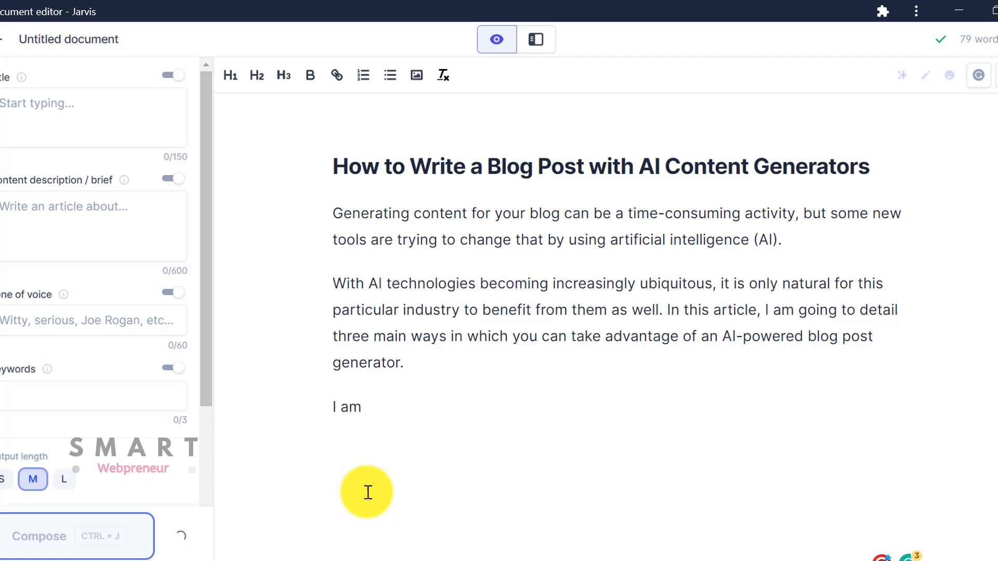
left_click(38, 535)
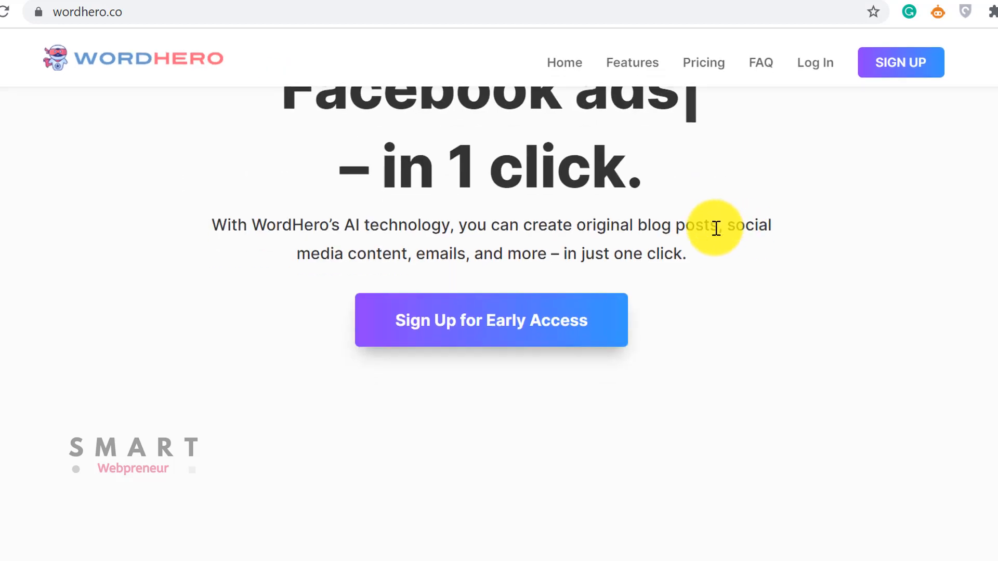
scroll("down", 3)
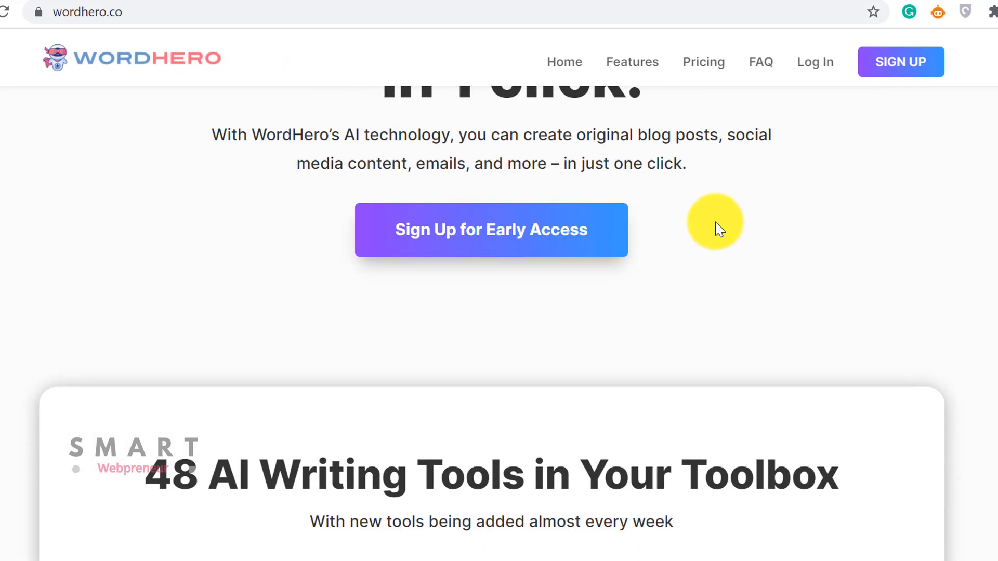
scroll("down", 3)
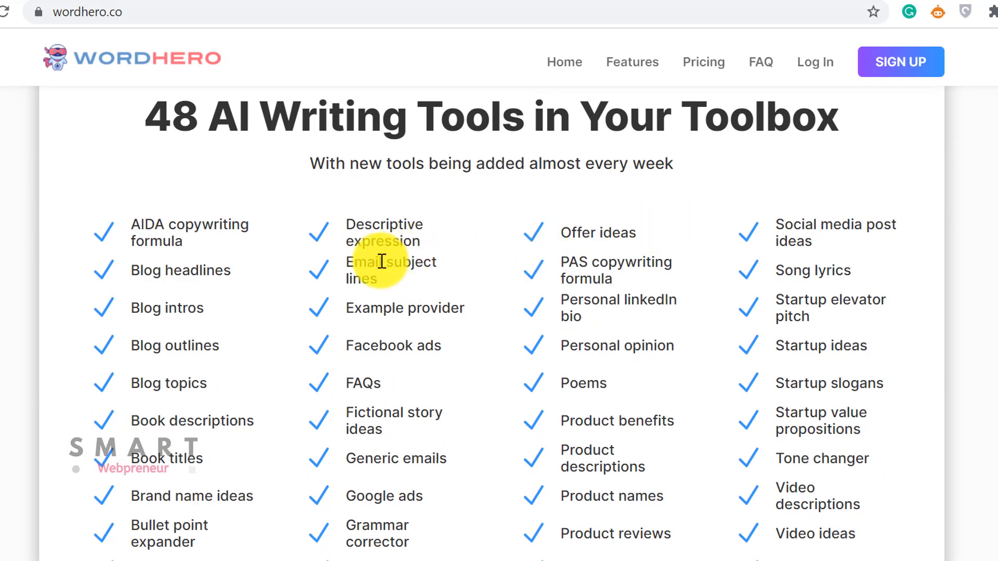
scroll("down", 3)
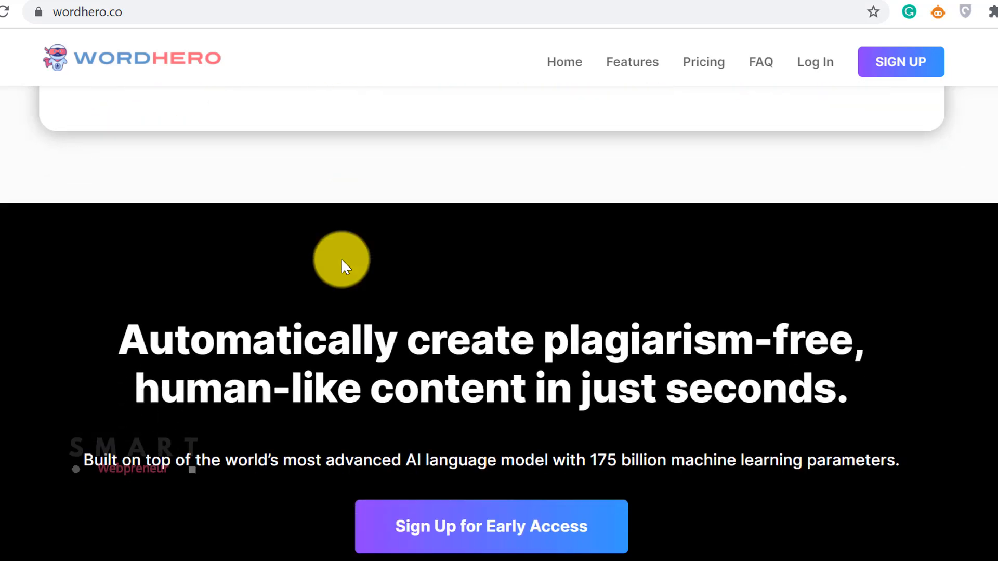
scroll("down", 3)
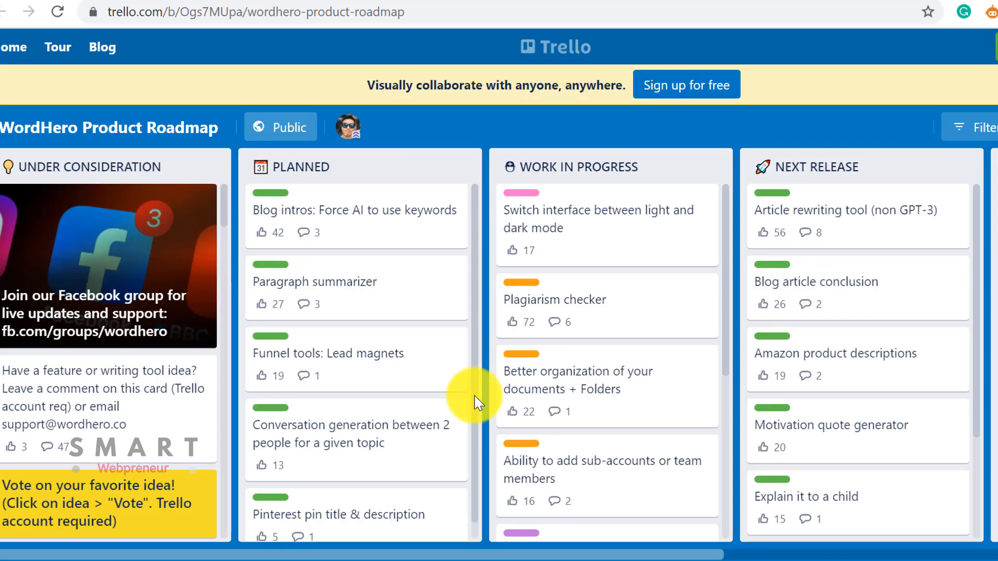
mouse_move(349, 131)
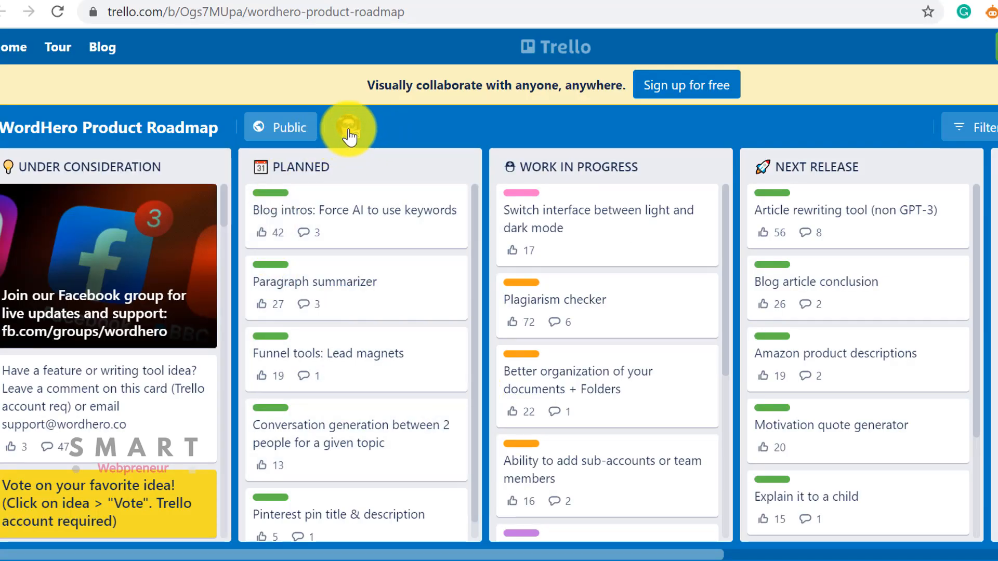
mouse_move(348, 126)
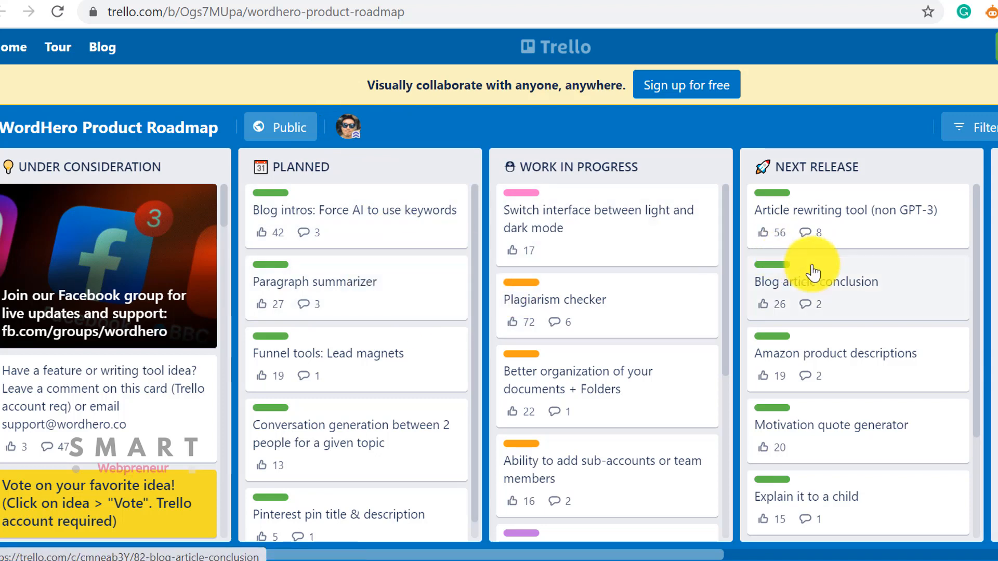
scroll("right", 3)
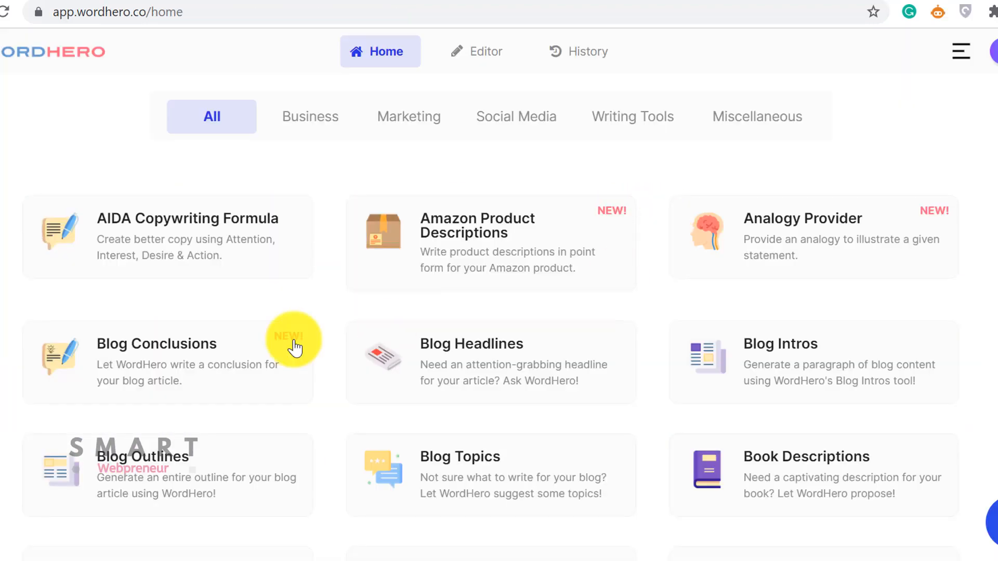
scroll("down", 3)
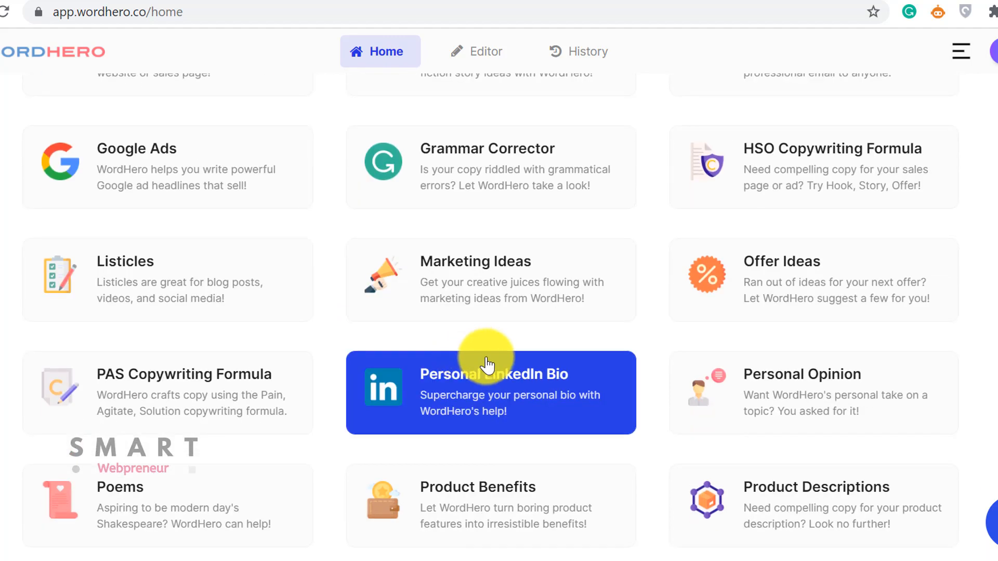
scroll("down", 3)
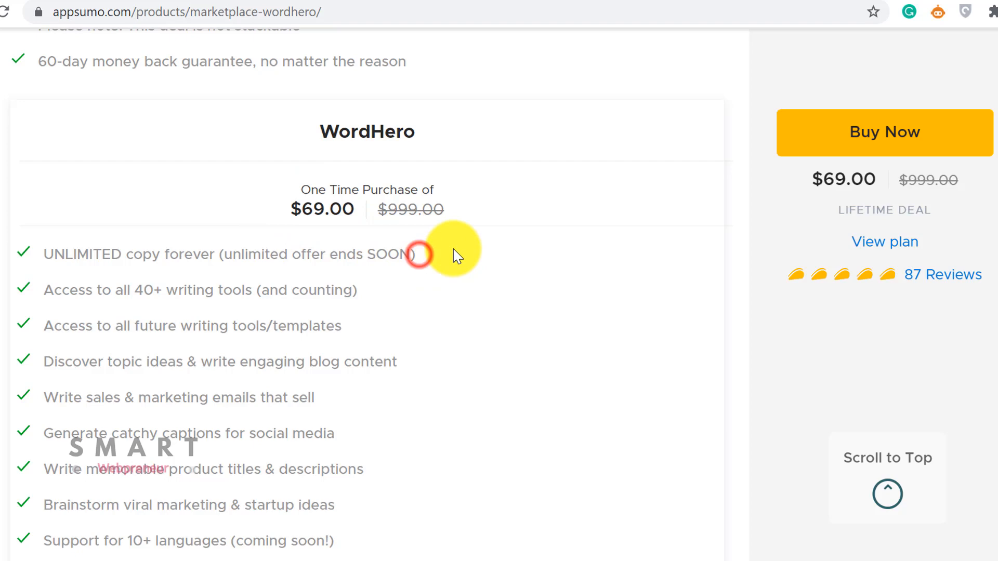
mouse_move(419, 336)
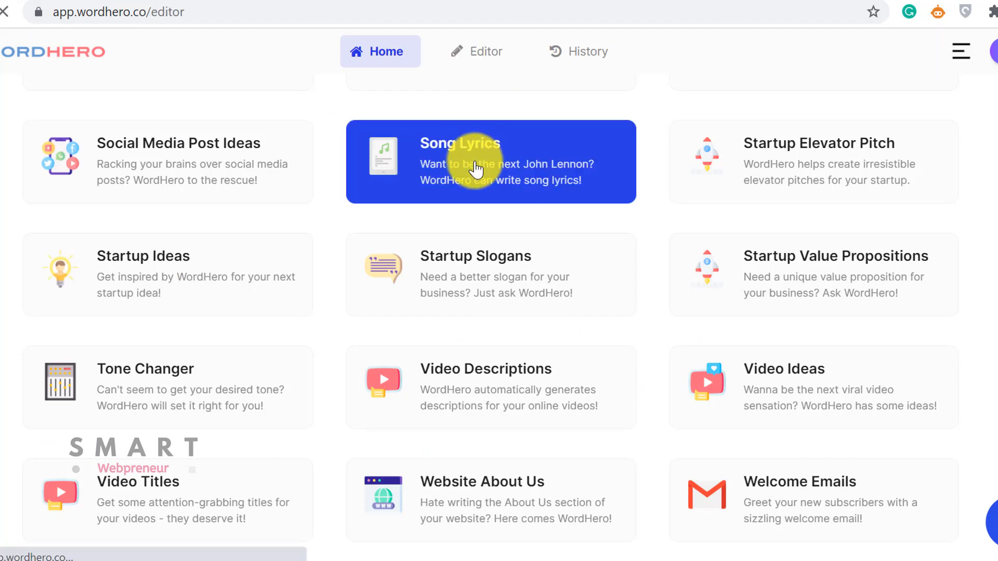
Step: Select the Song Lyrics card in WordHero's tool catalog
left_click(480, 51)
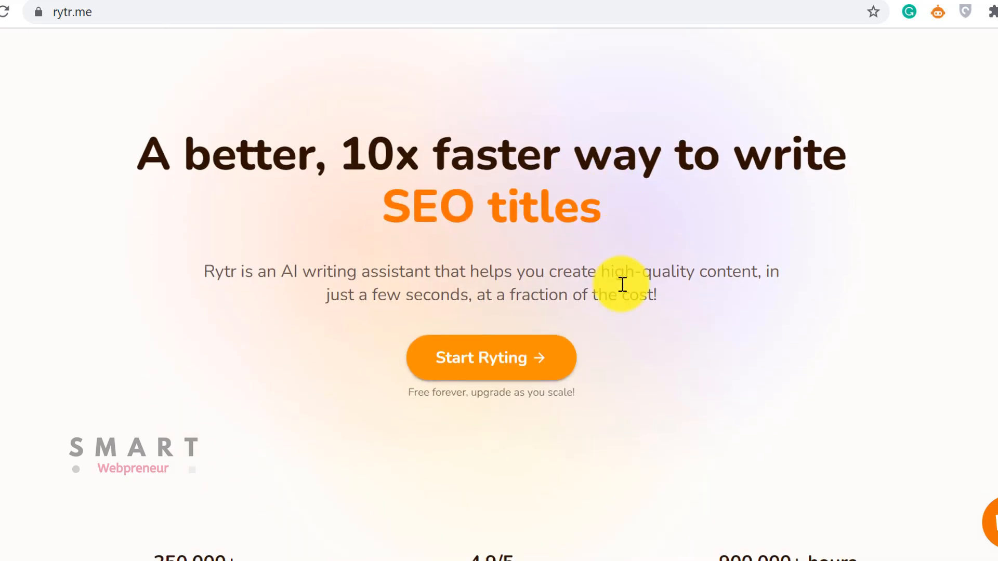
scroll("down", 3)
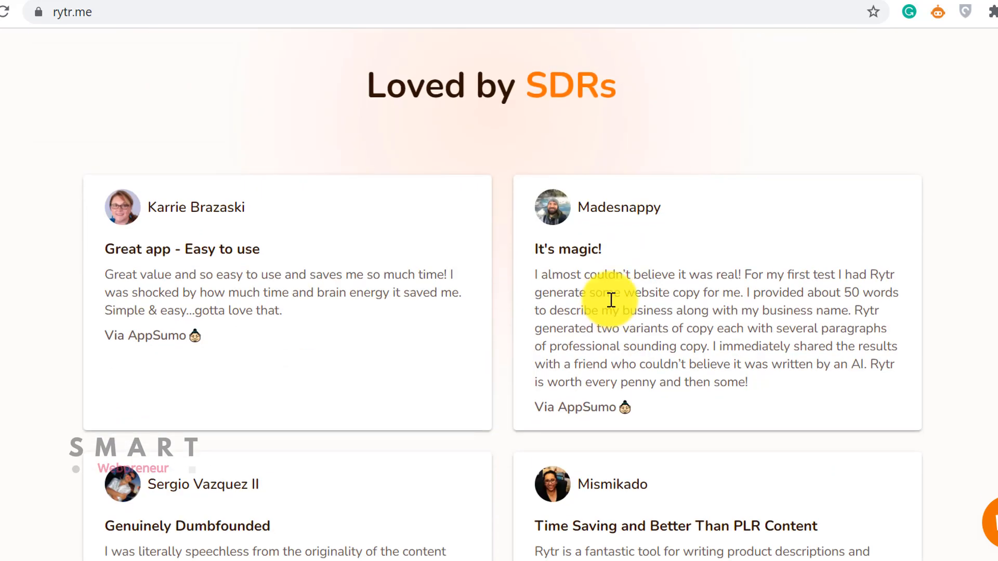
scroll("down", 3)
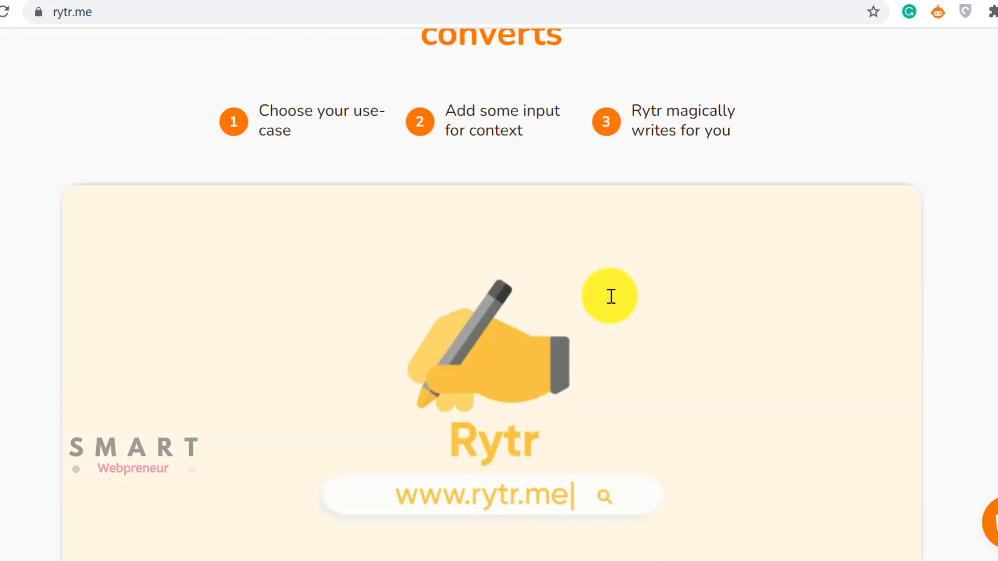
scroll("down", 3)
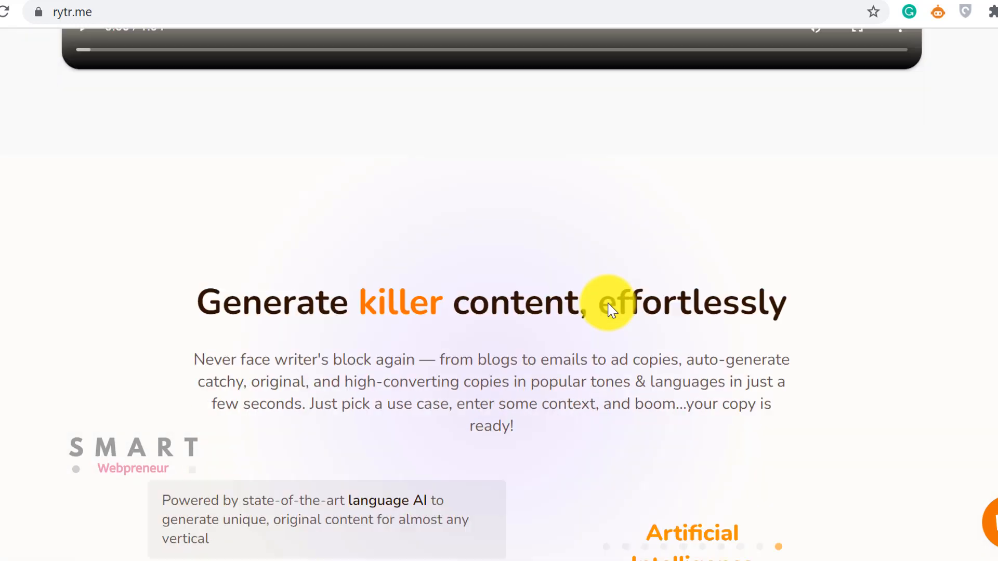
left_click(283, 125)
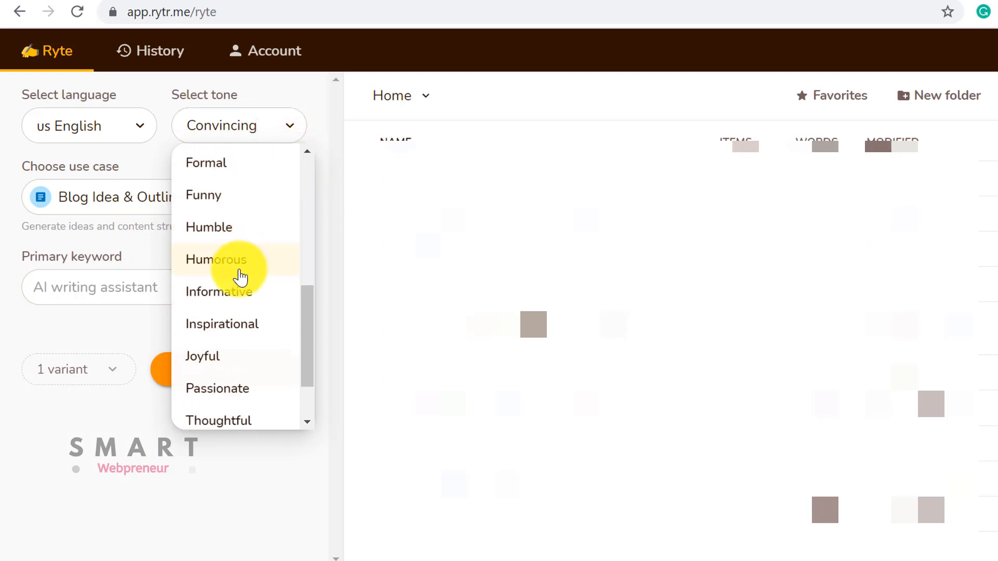
Step: Request 3 Convincing Blog Idea & Outline variants for 'How to Write Blog Post Using AI Content'
scroll("down", 3)
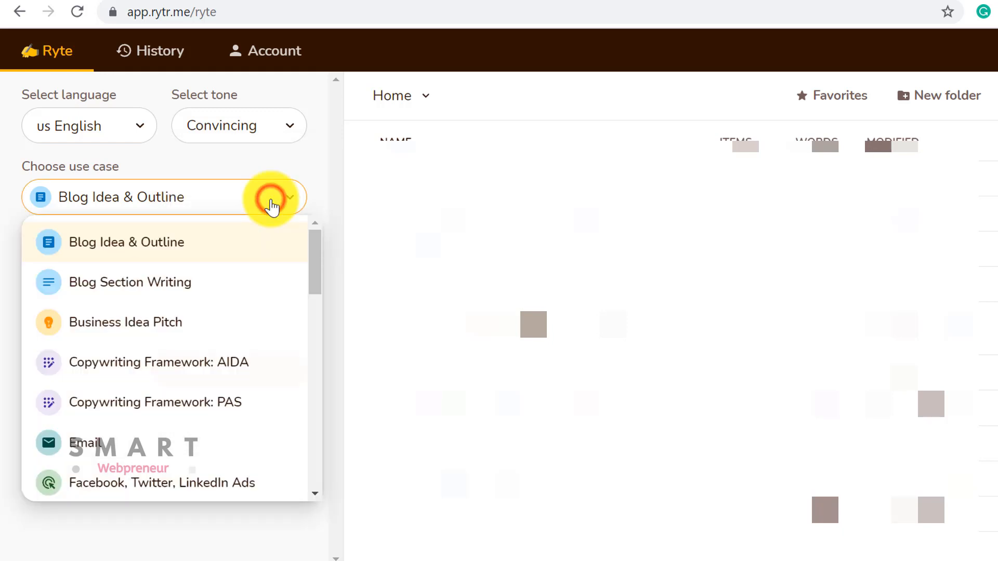
scroll("down", 3)
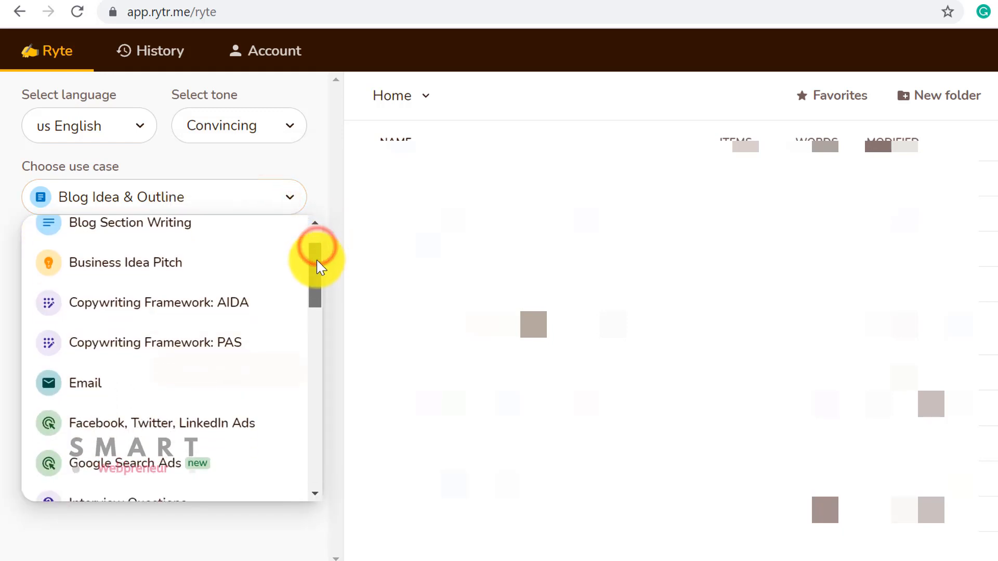
scroll("down", 3)
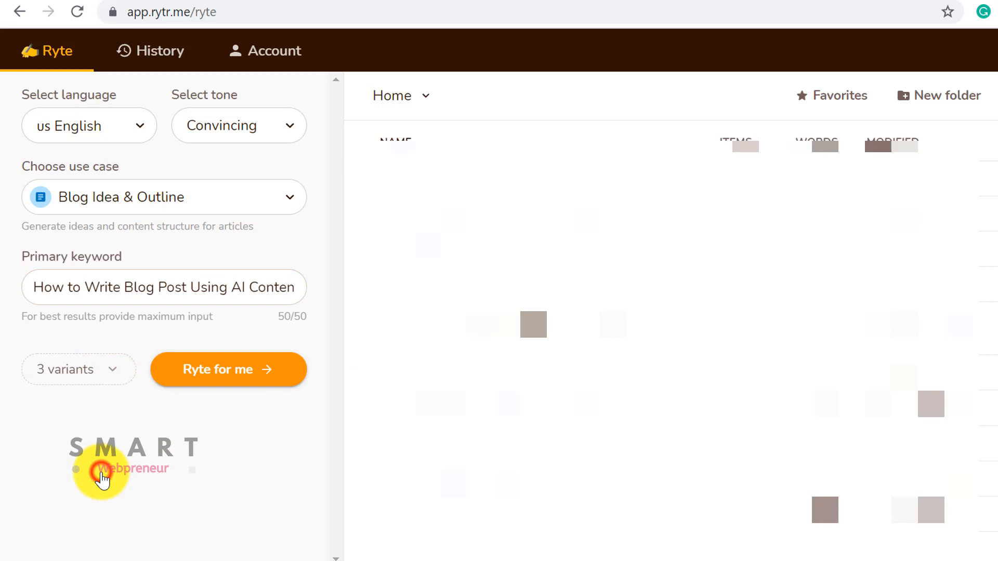
left_click(227, 369)
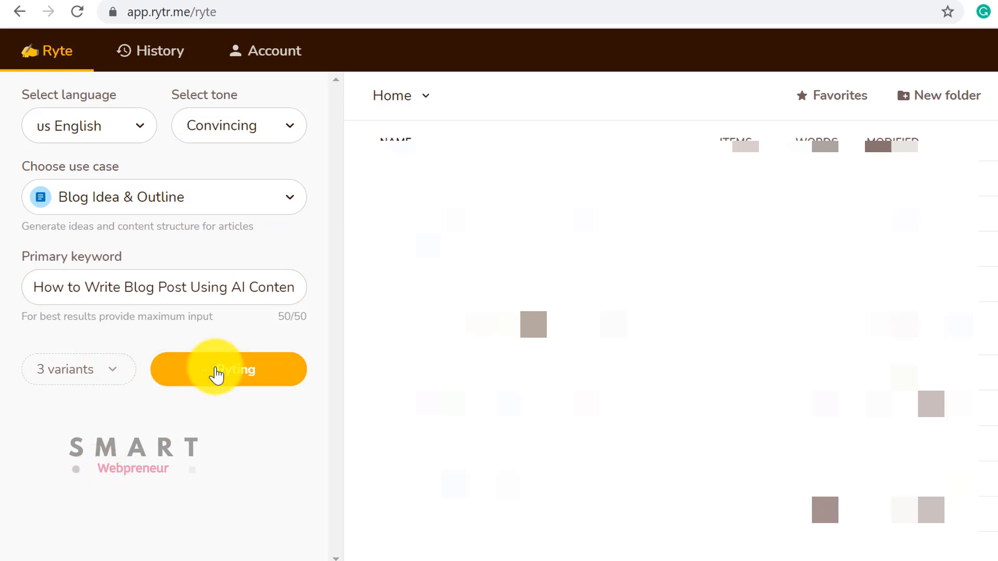
Step: Generate the blog outline variants, review them, and place the cursor in the opening paragraph
left_click(227, 370)
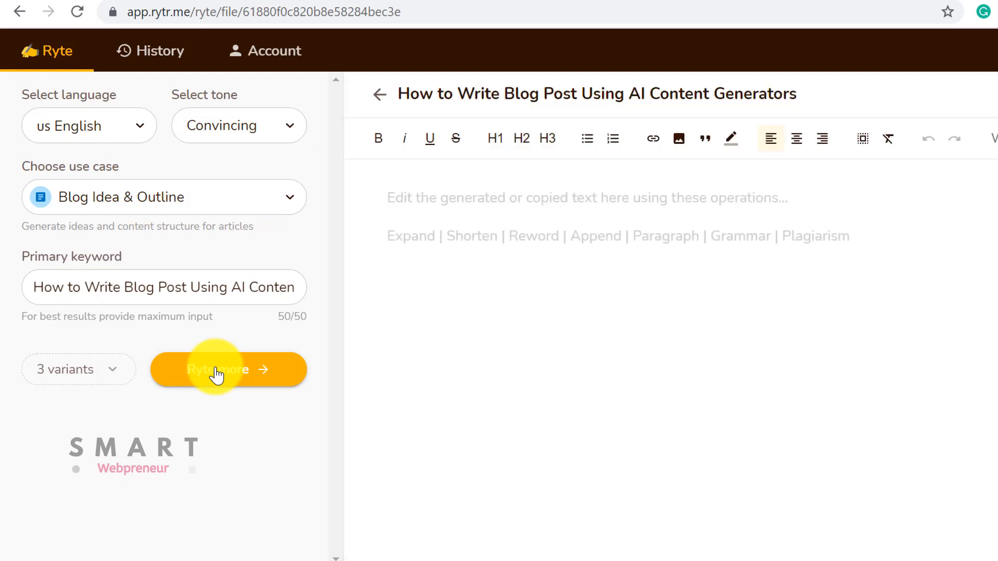
left_click(227, 369)
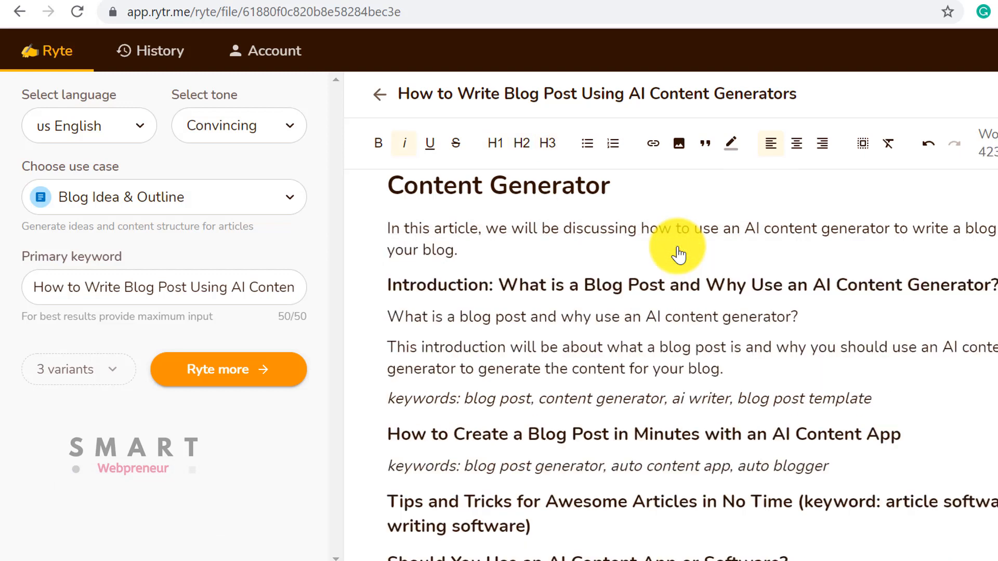
scroll("down", 3)
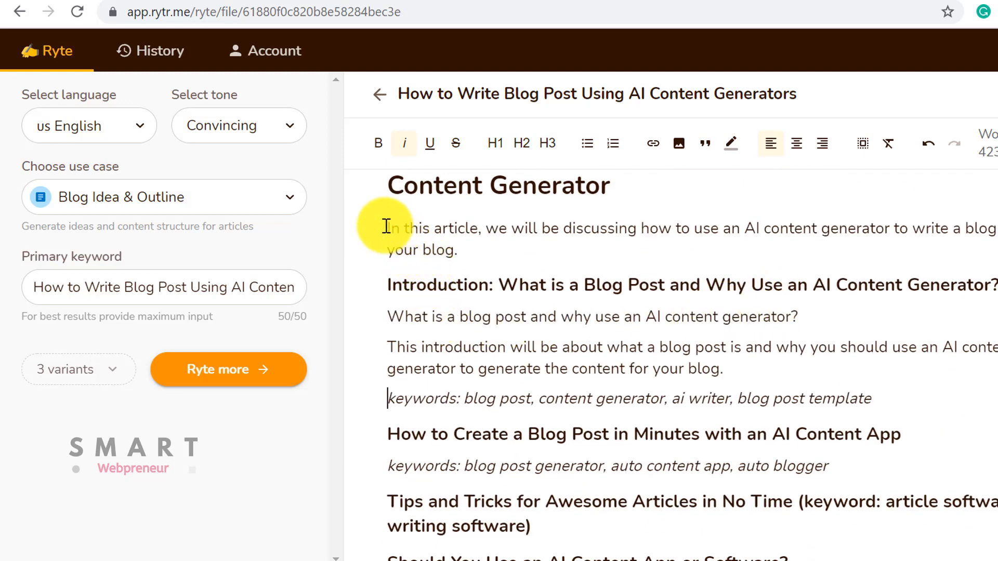
left_click(164, 196)
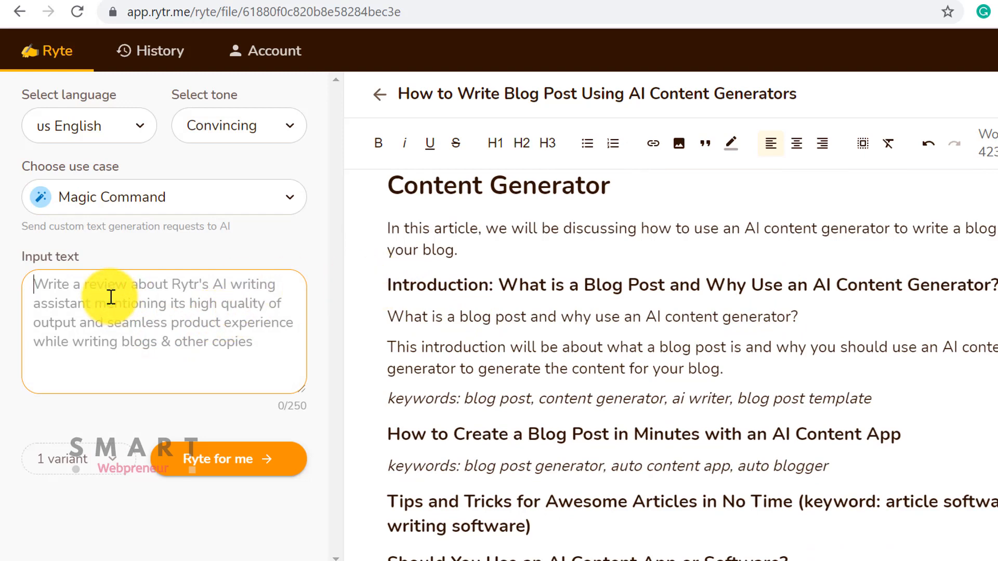
Step: Generate a Magic Command blog introduction, then a section on choosing a content generator
left_click(229, 459)
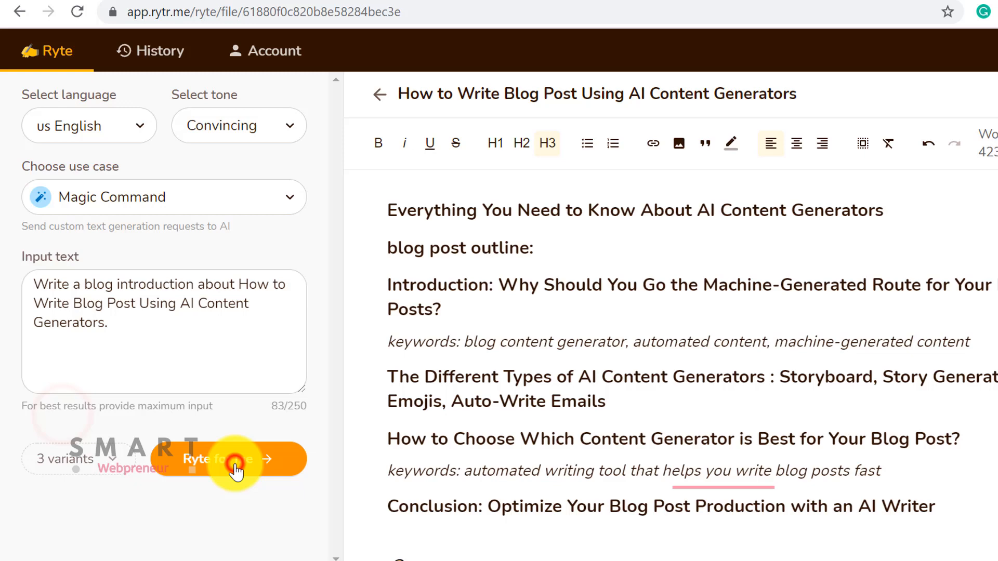
left_click(228, 459)
type("ai writer")
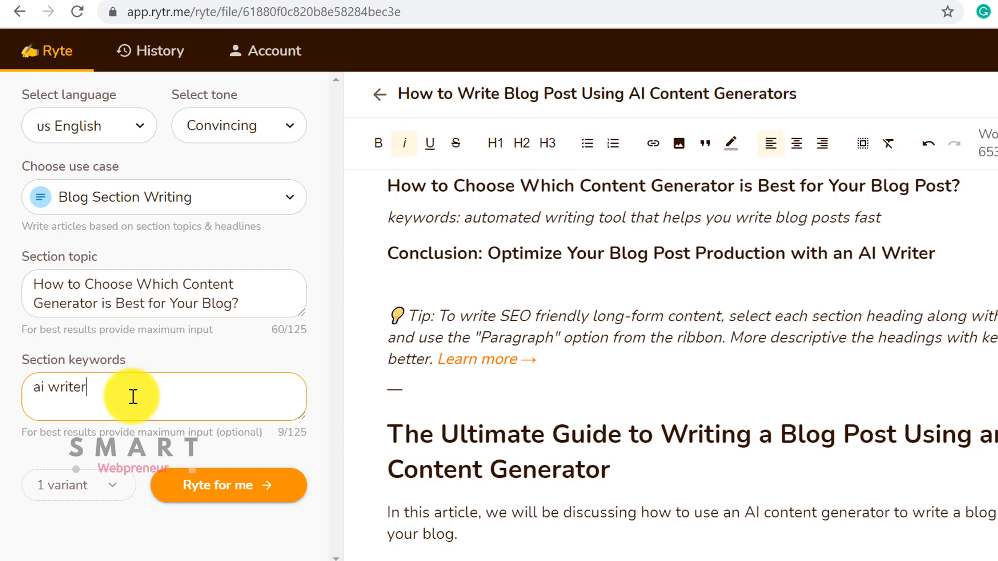
type(", content generators, Rytr, Jarvis, WordHero")
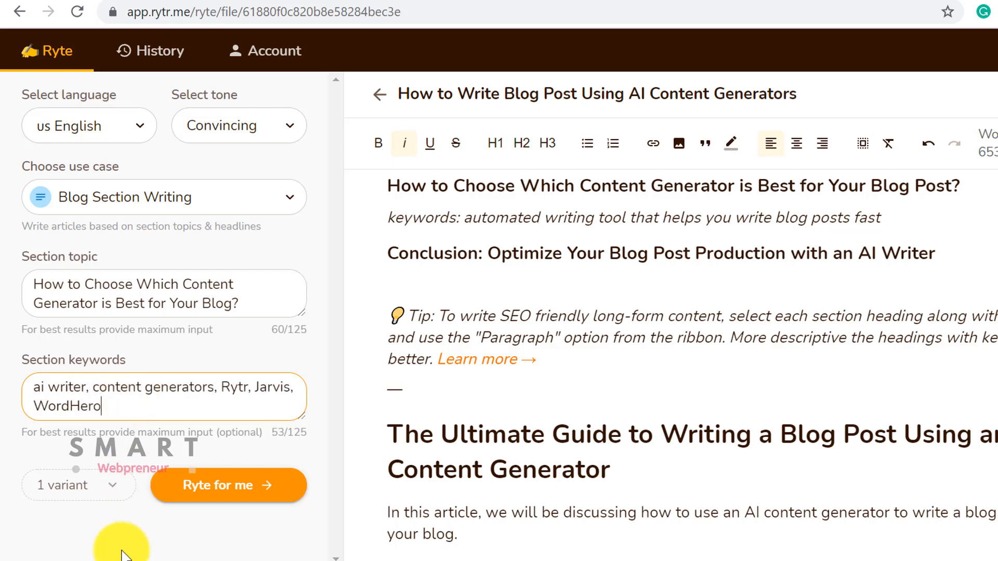
left_click(228, 485)
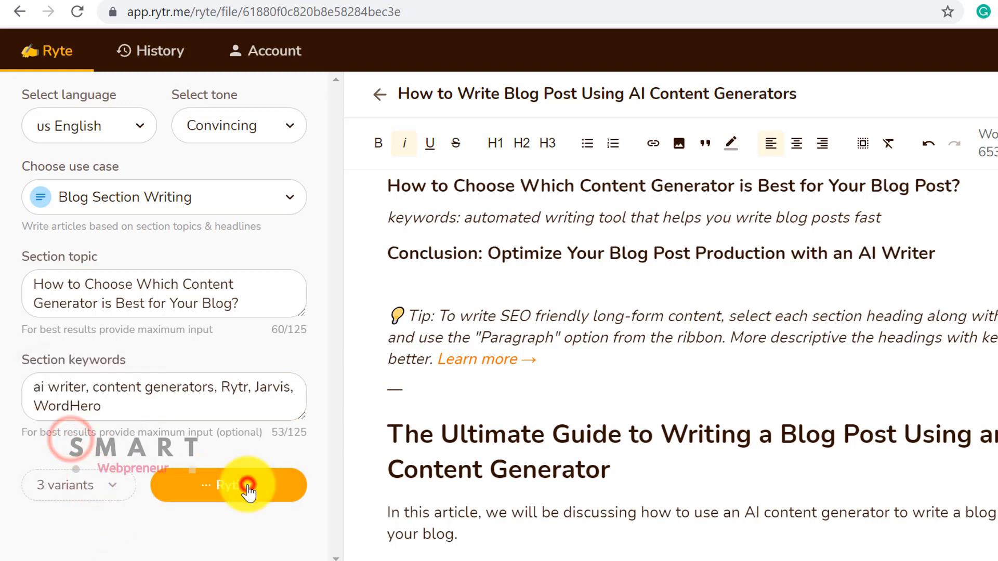
left_click(227, 485)
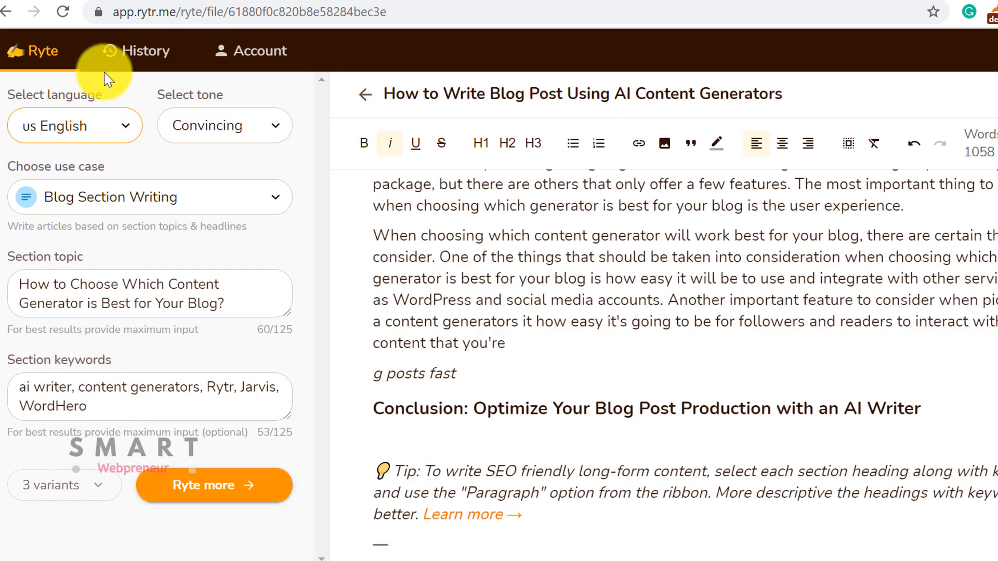
left_click(250, 51)
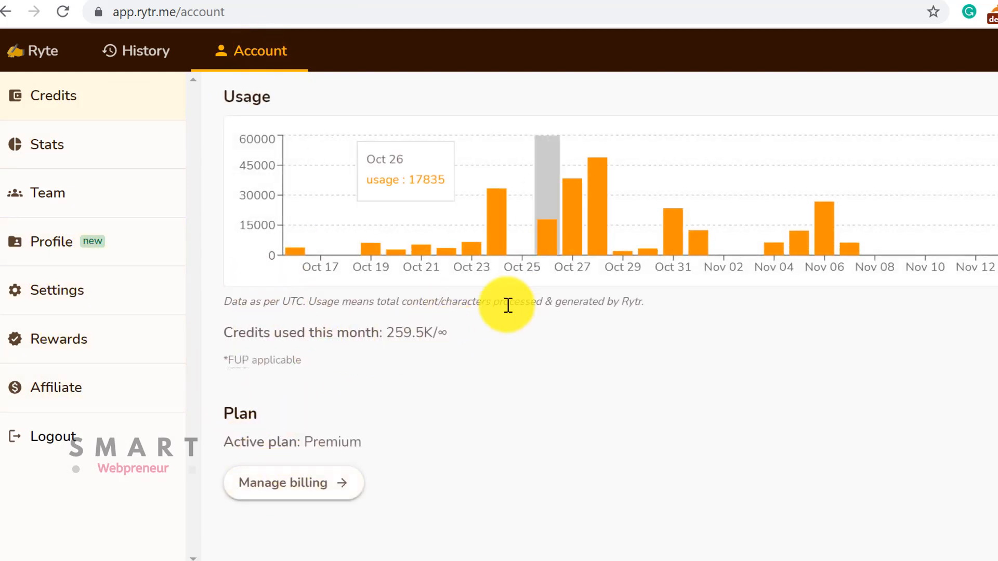
mouse_move(644, 420)
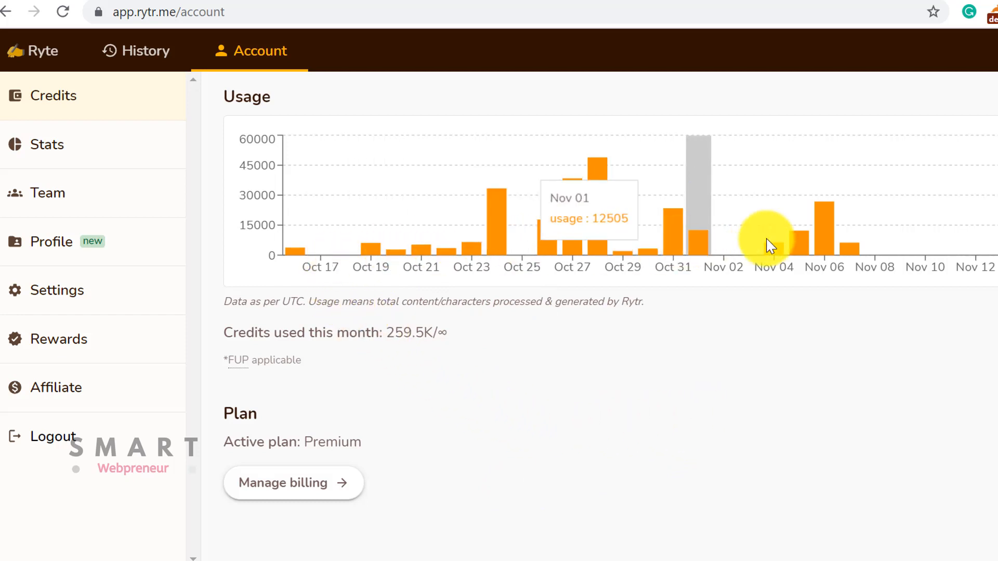
Step: Review the usage chart and Premium (Early Bird) plan, then open Manage billing
double_click(328, 442)
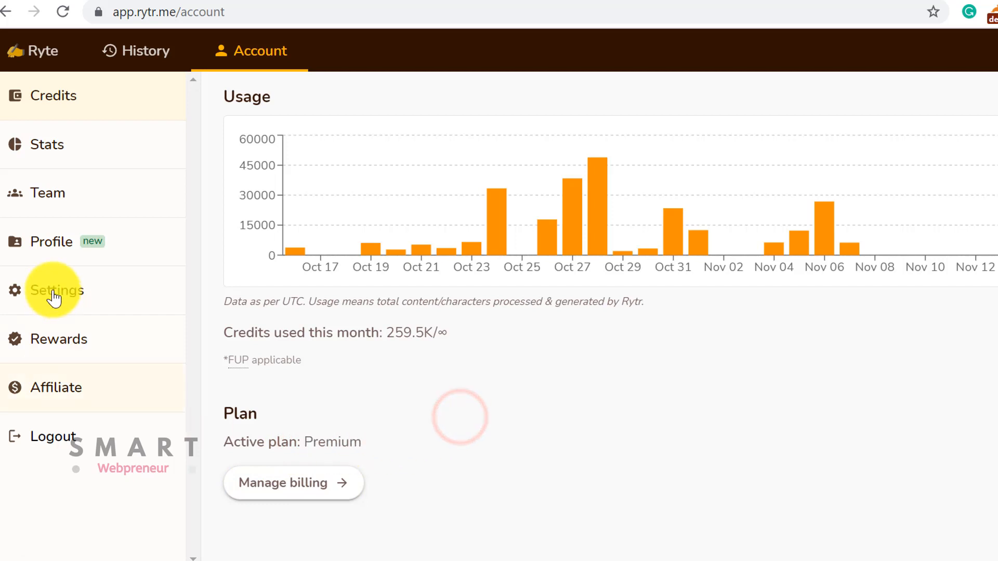
left_click(292, 482)
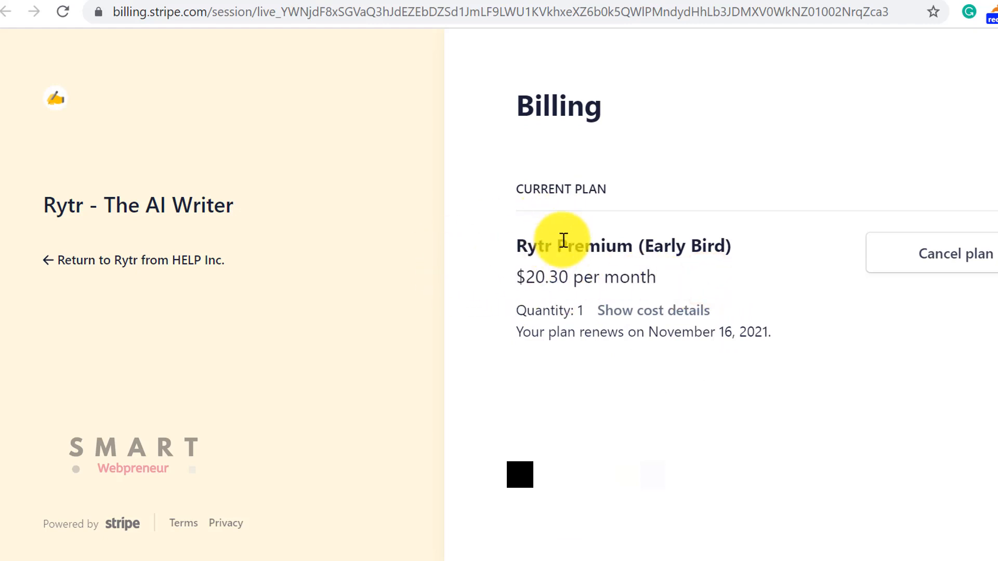
mouse_move(613, 304)
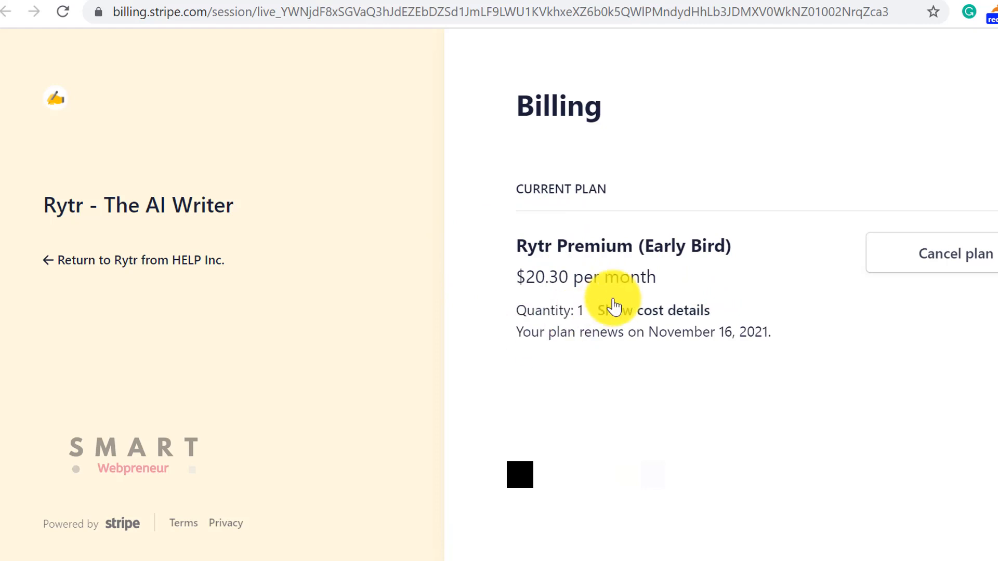
mouse_move(525, 280)
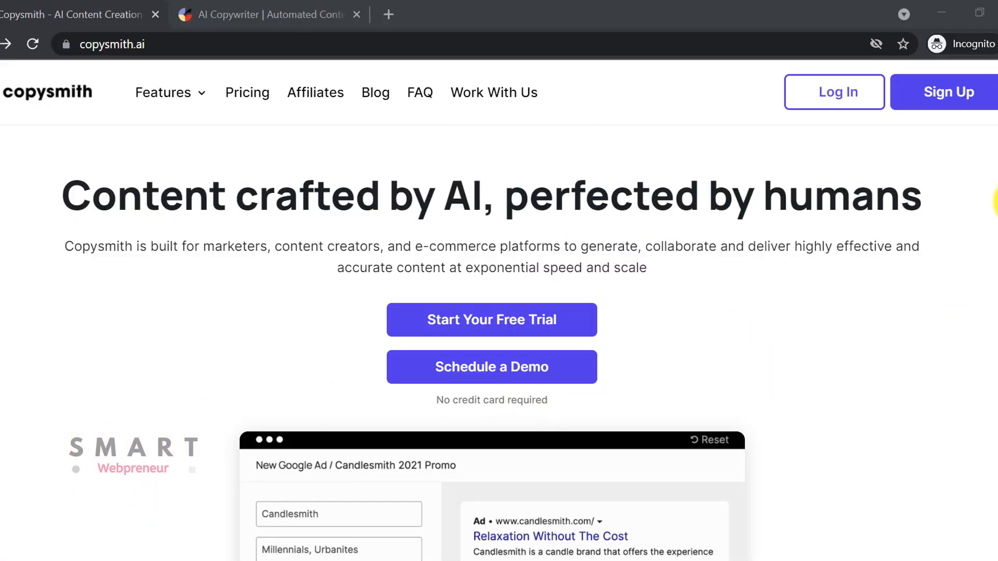
Step: Scroll Copysmith's homepage past the Google Ad demo to Customers & Partners
scroll("down", 3)
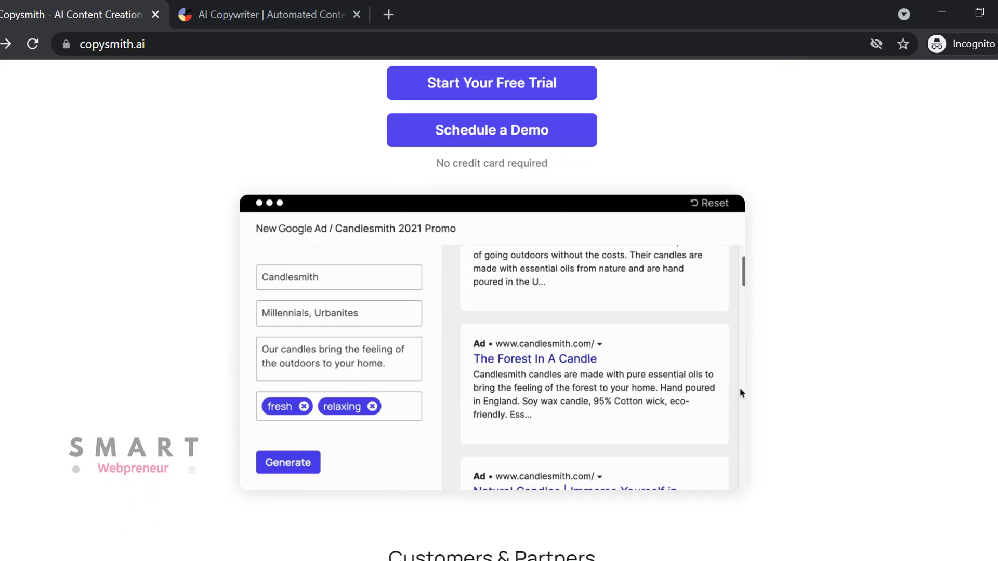
scroll("down", 3)
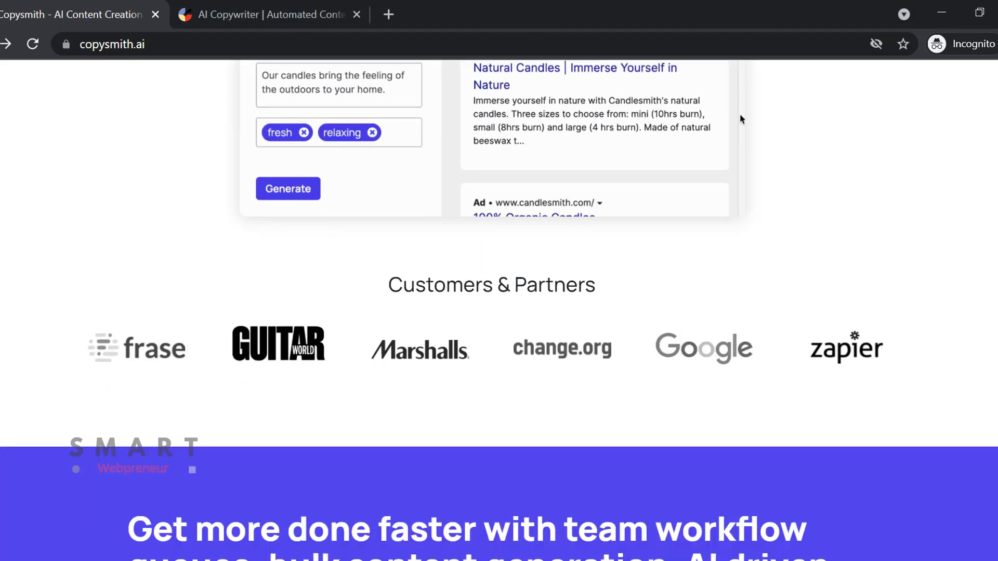
scroll("down", 3)
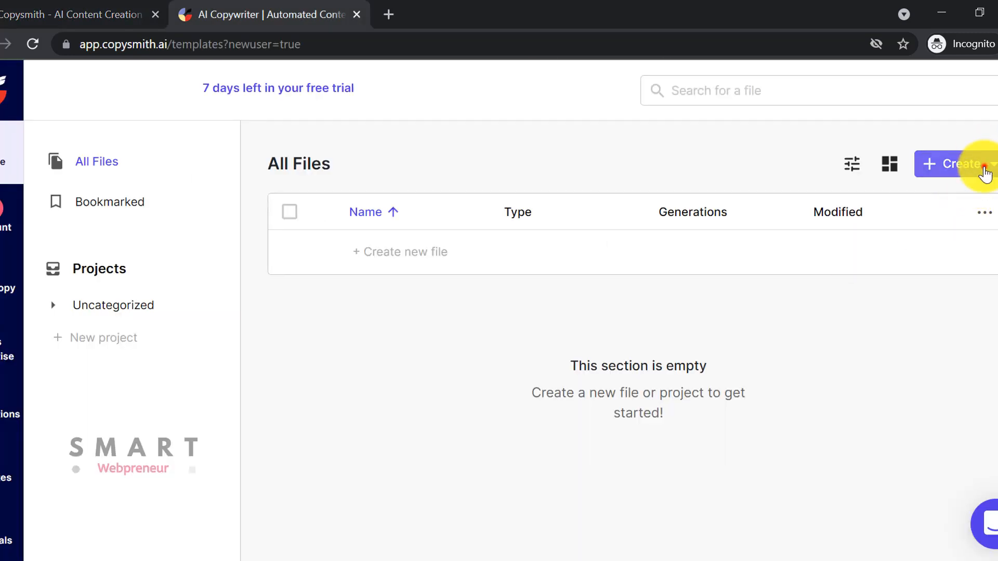
Step: Create a new Copysmith file and browse the File Templates list for Blog Intro
left_click(963, 164)
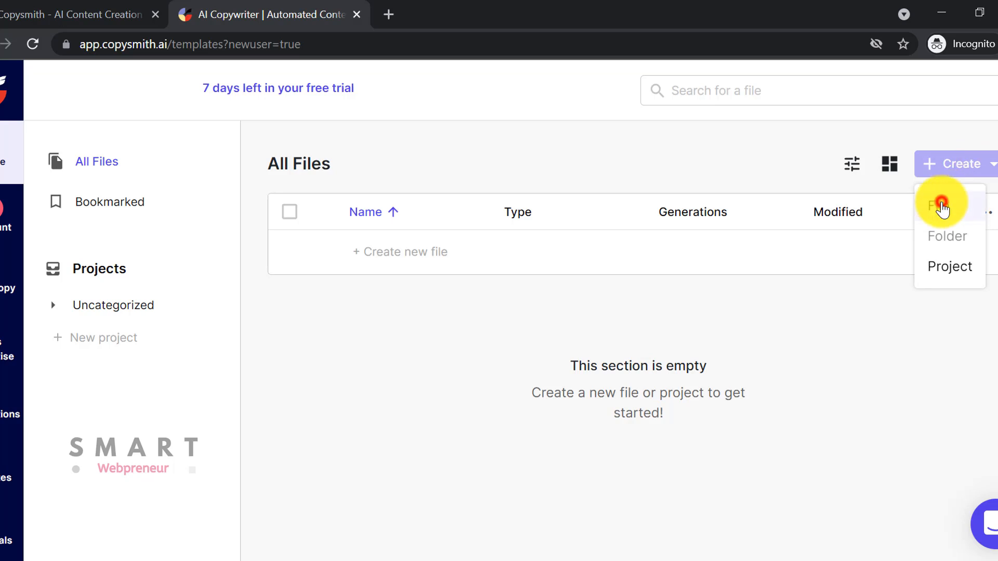
left_click(945, 212)
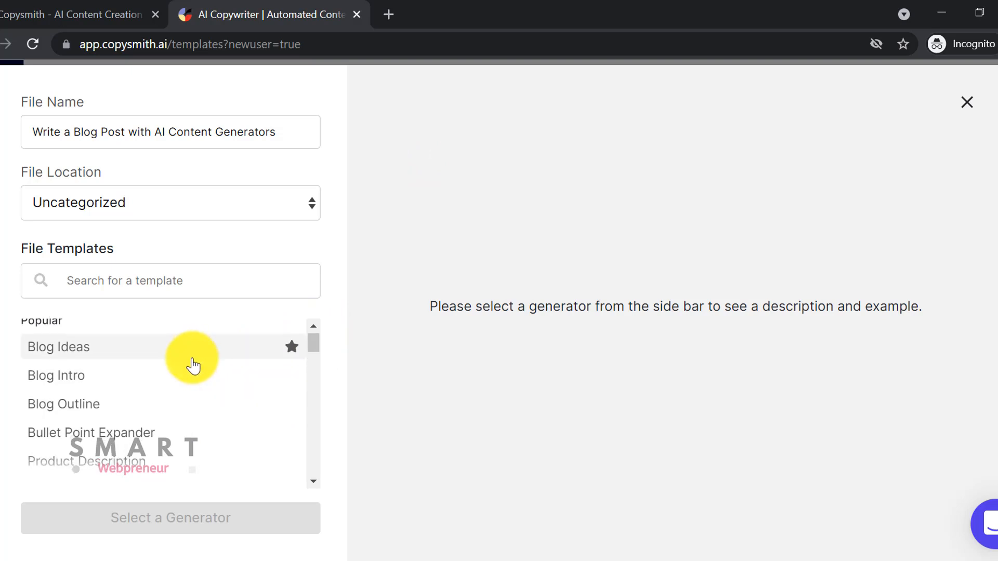
scroll("down", 3)
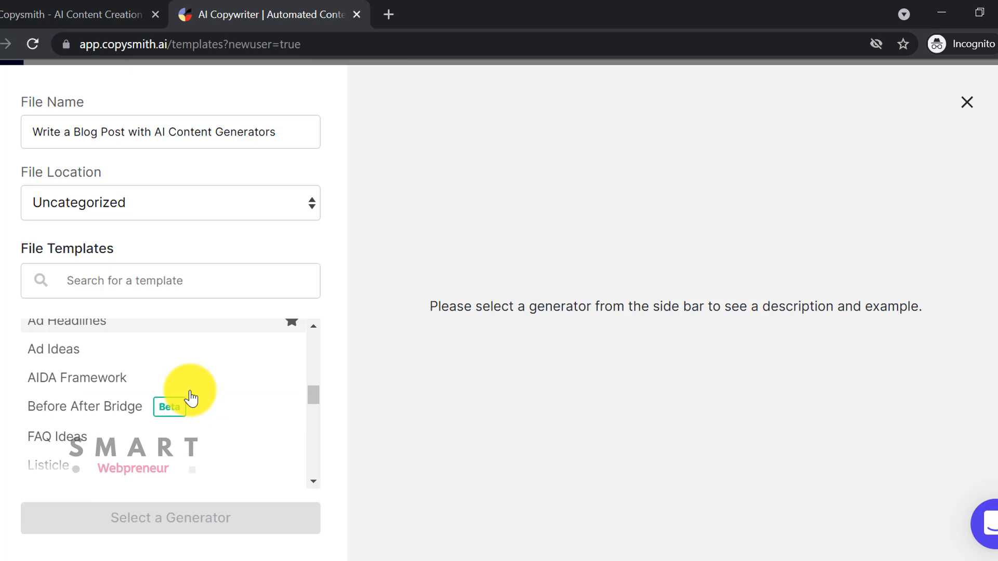
scroll("down", 3)
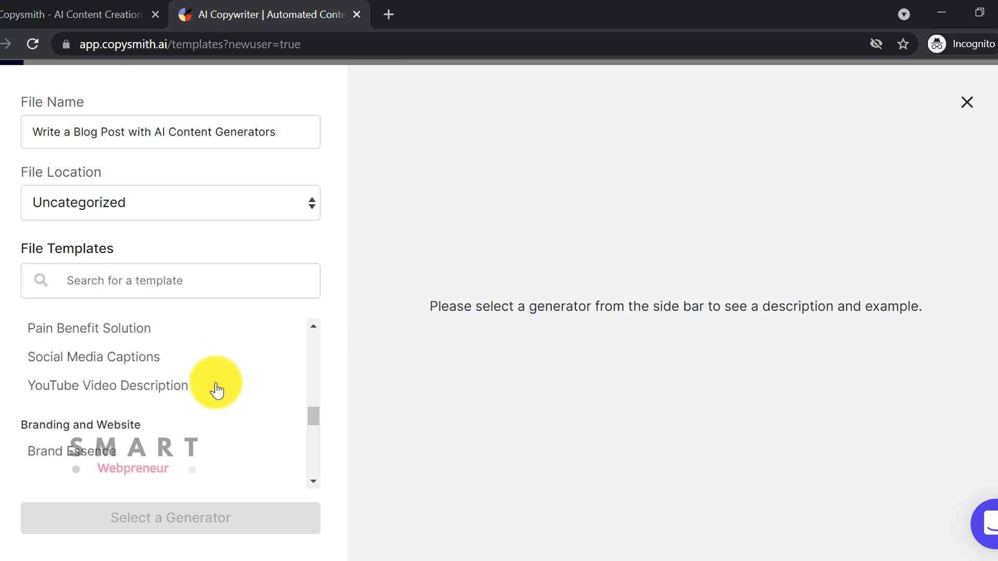
scroll("down", 3)
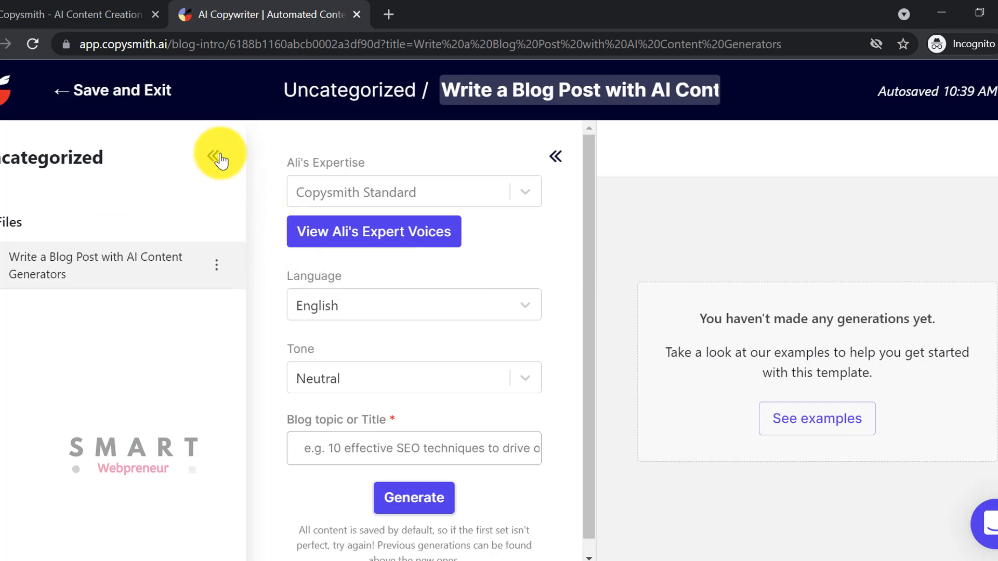
Step: Review tone options and generate blog intros for the AI content generators topic
left_click(219, 156)
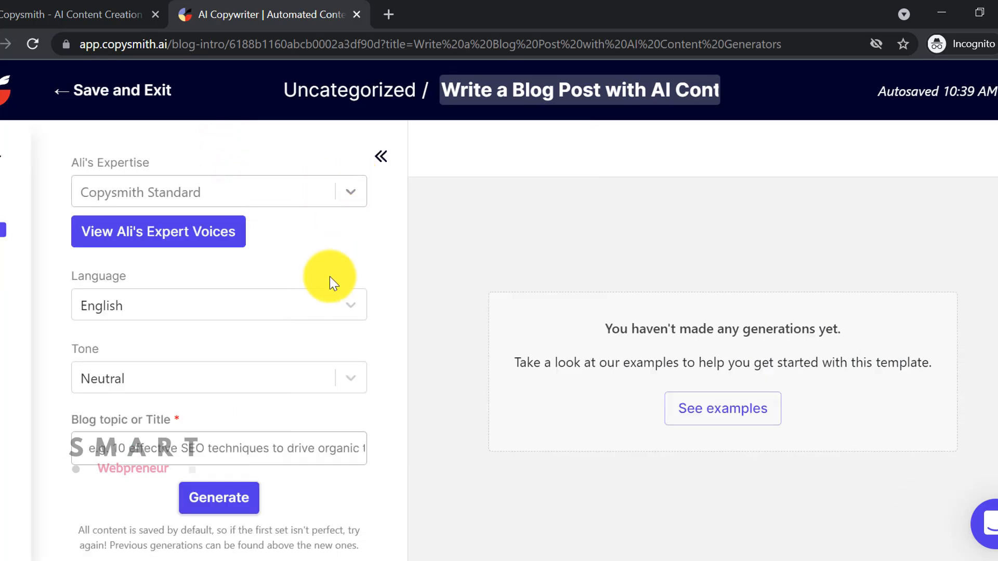
left_click(219, 378)
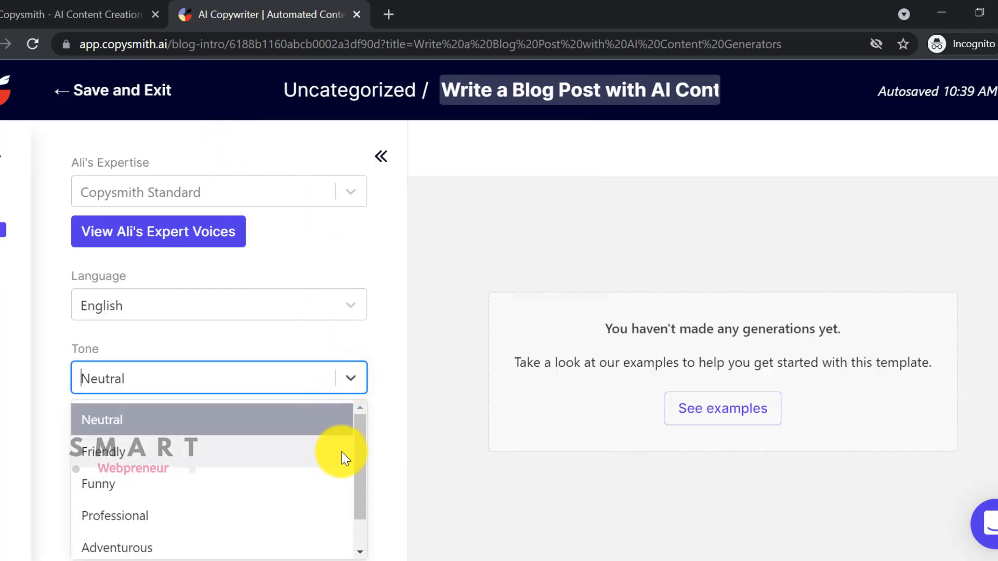
scroll("down", 3)
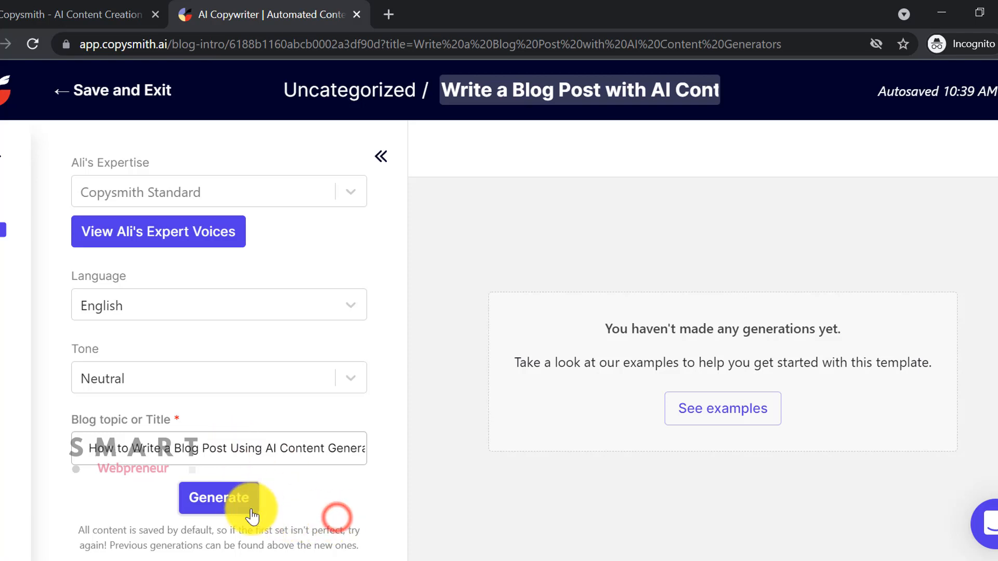
left_click(219, 498)
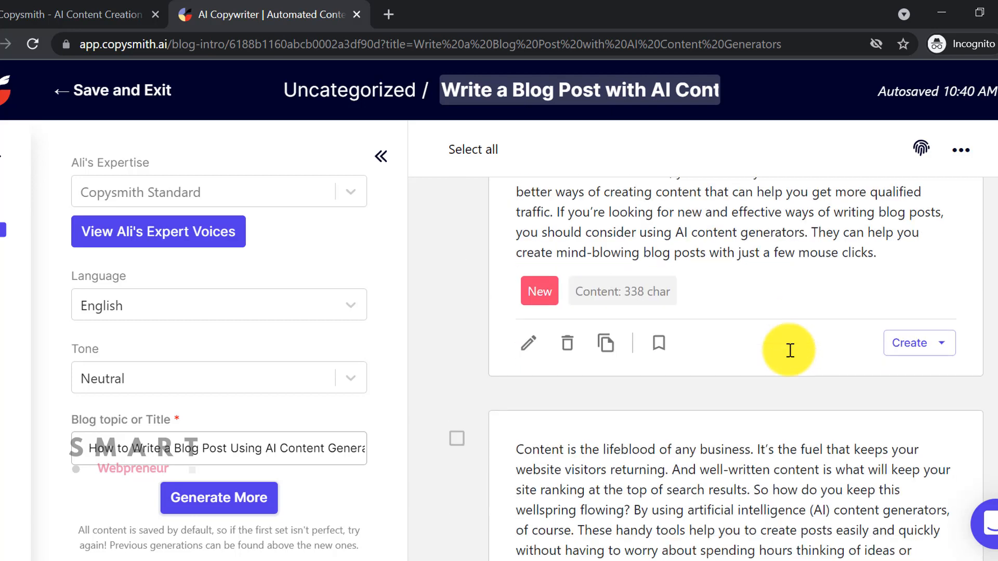
scroll("down", 3)
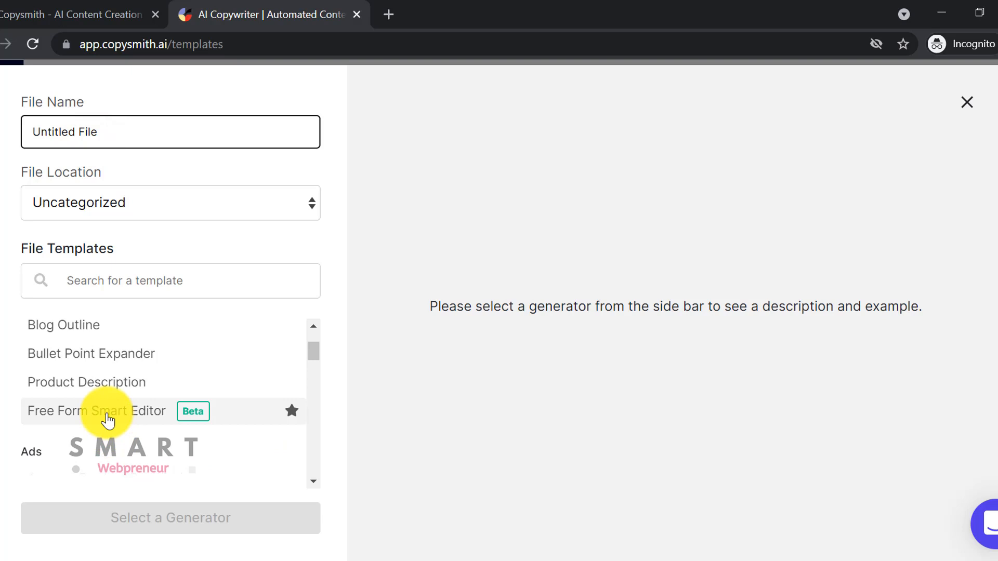
Step: Create a Free Form Smart Editor file titled 'How to Write a Blog Post with AI Content Generators' in large bold text
left_click(96, 411)
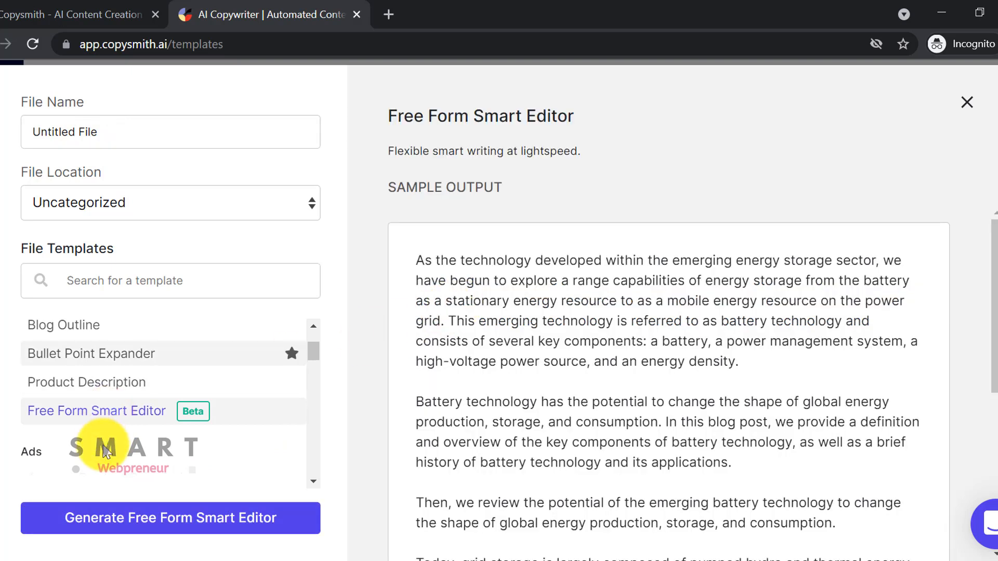
left_click(170, 518)
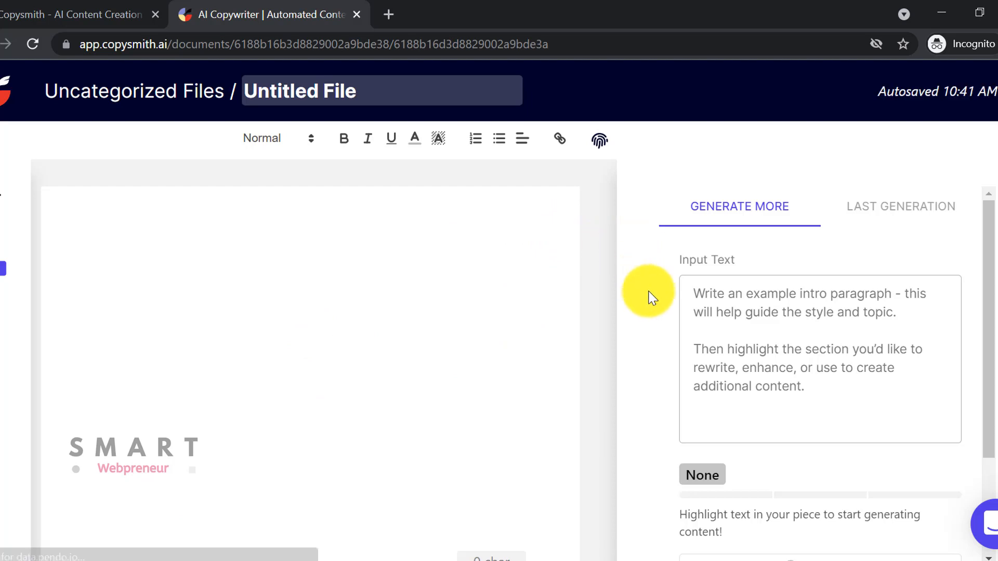
type("How to Write a Blog Post with AI Content Generators")
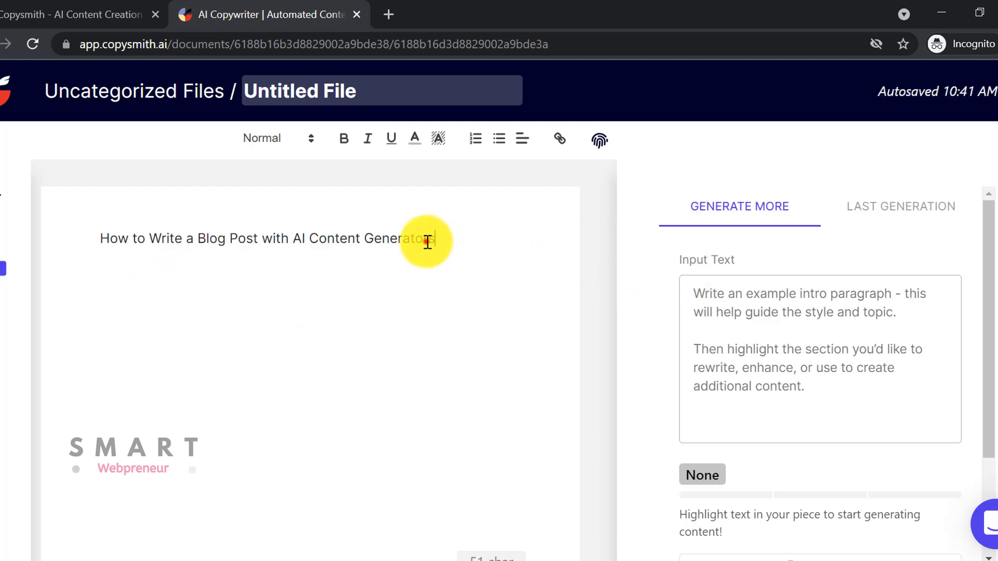
left_click(310, 139)
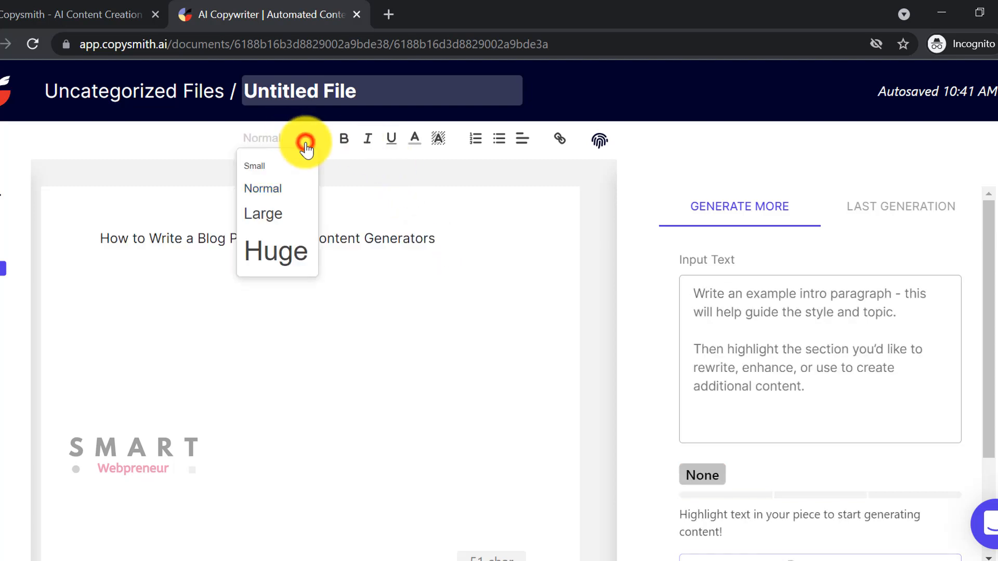
left_click(262, 213)
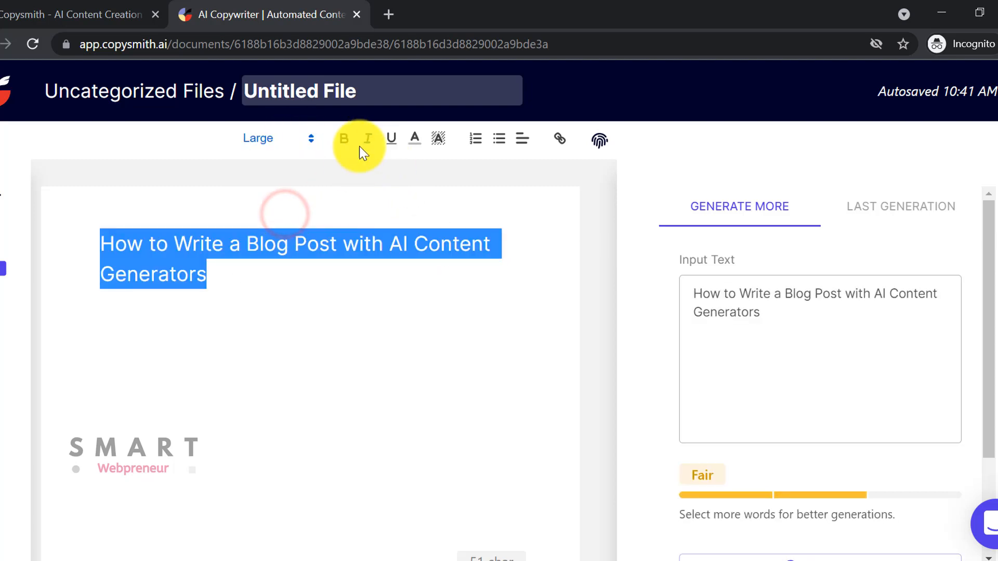
left_click(260, 274)
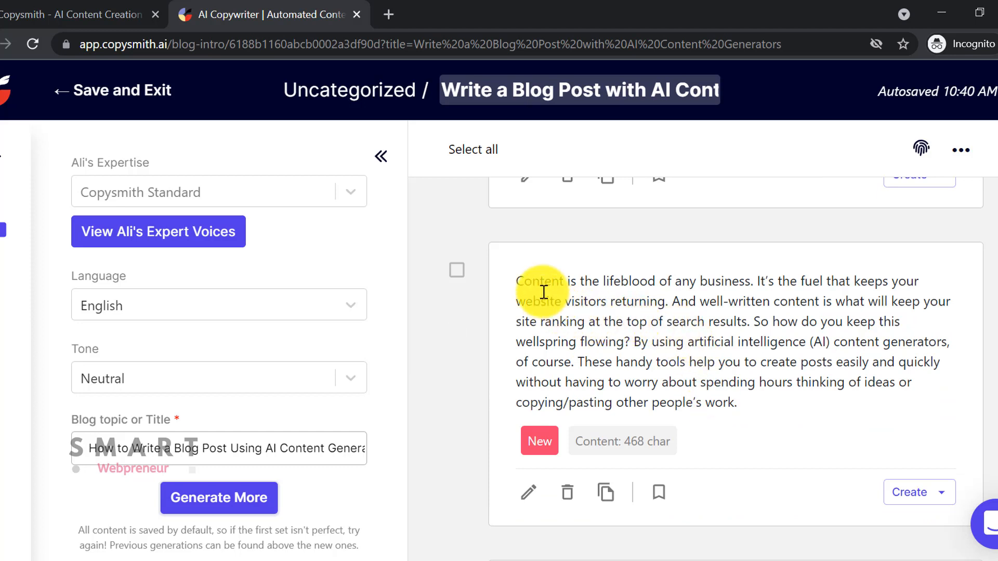
Step: Copy the 'Content is the lifeblood of any business' intro and open Untitled File to paste it
left_click(516, 281)
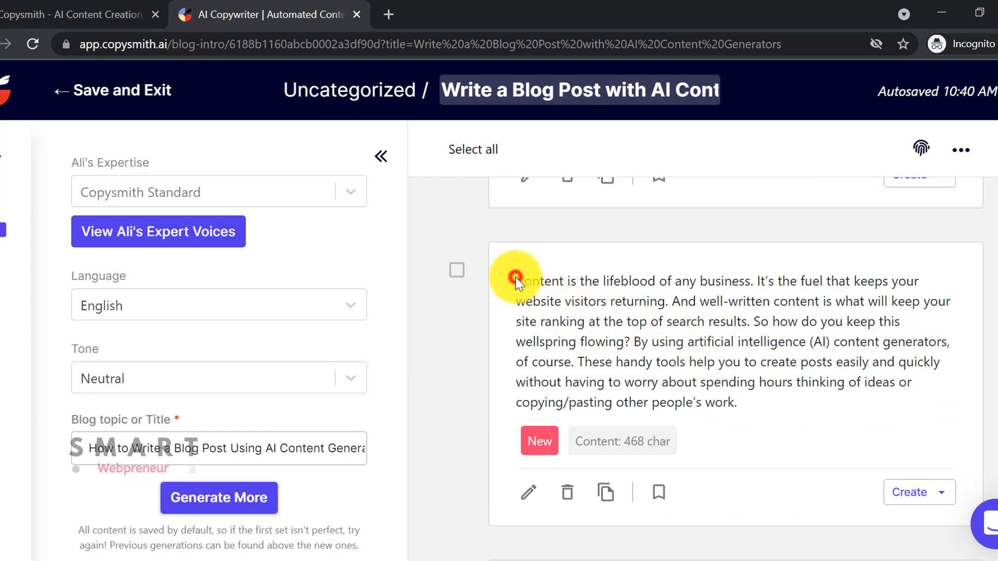
left_click_drag(515, 281, 748, 402)
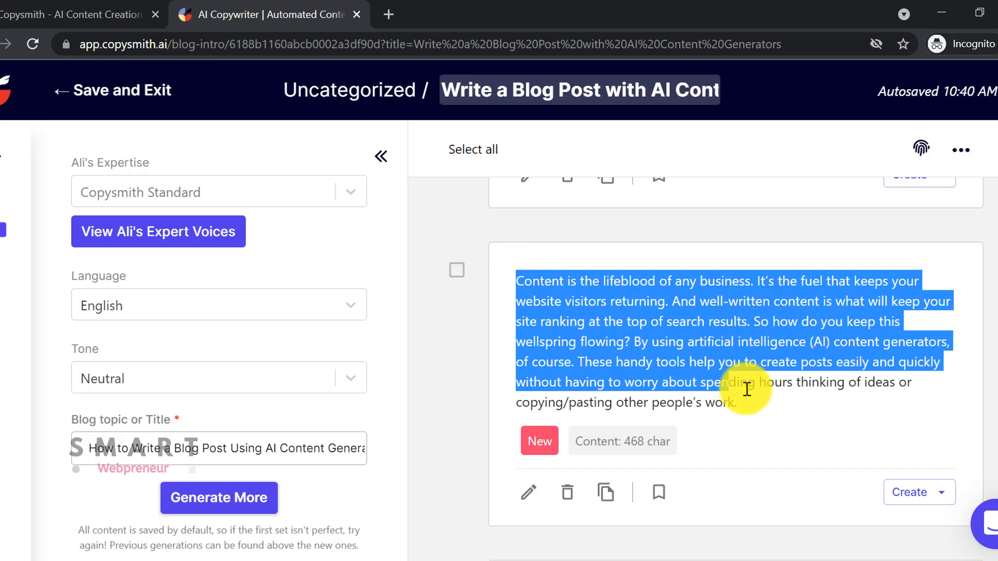
right_click(748, 389)
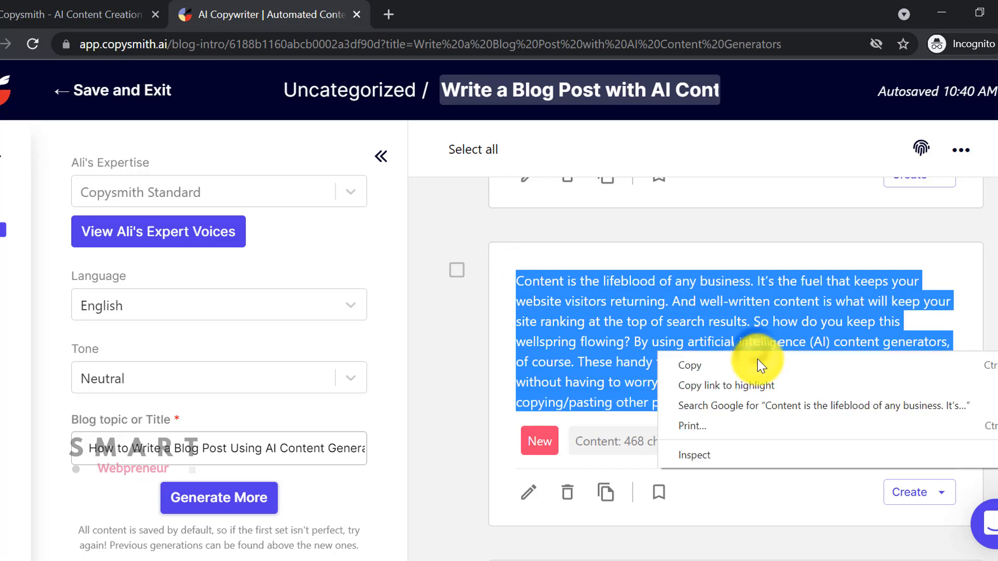
left_click(22, 150)
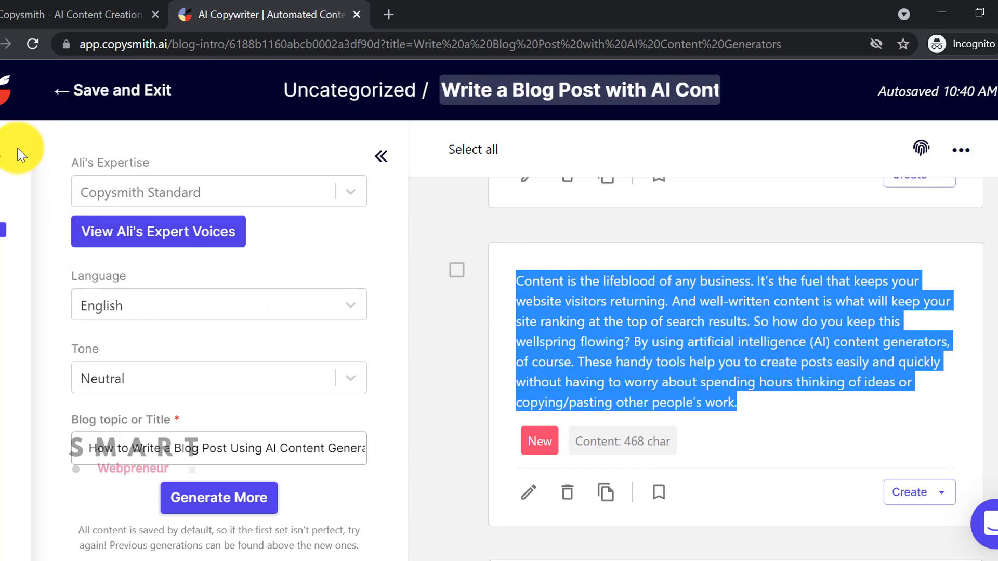
left_click(60, 312)
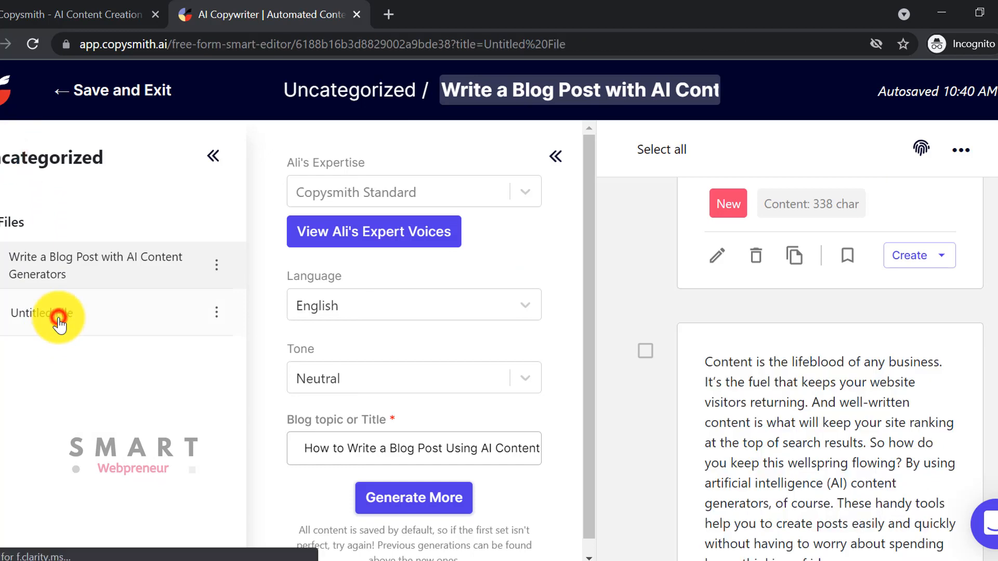
left_click(42, 313)
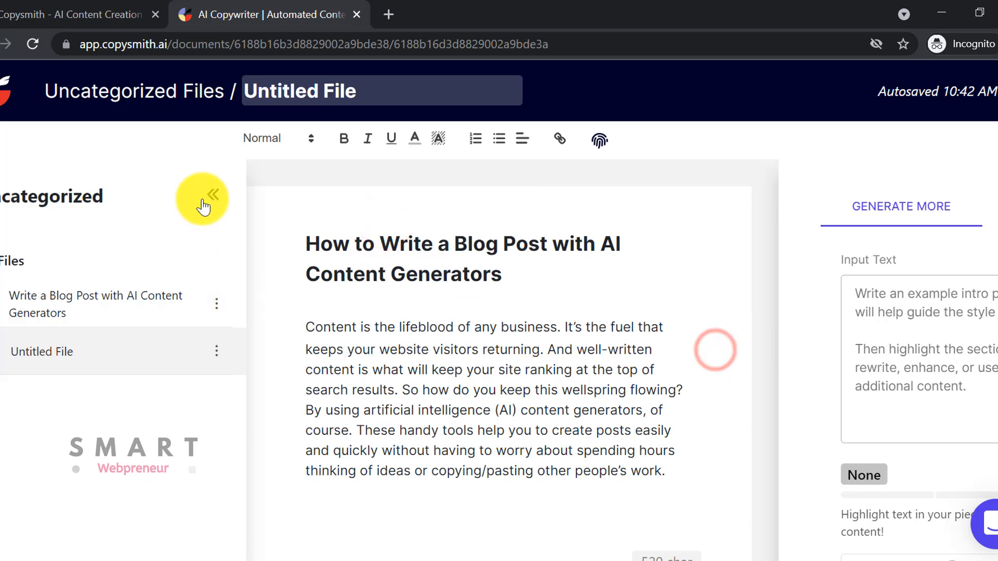
Step: Generate a continuation of the intro paragraph and copy the new primer on content generators
left_click(202, 196)
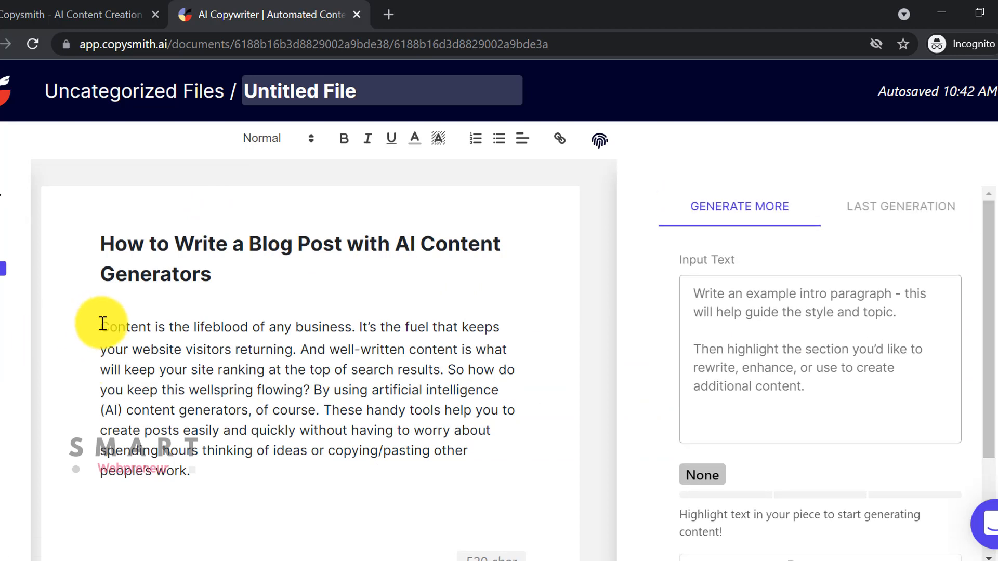
left_click_drag(104, 326, 188, 470)
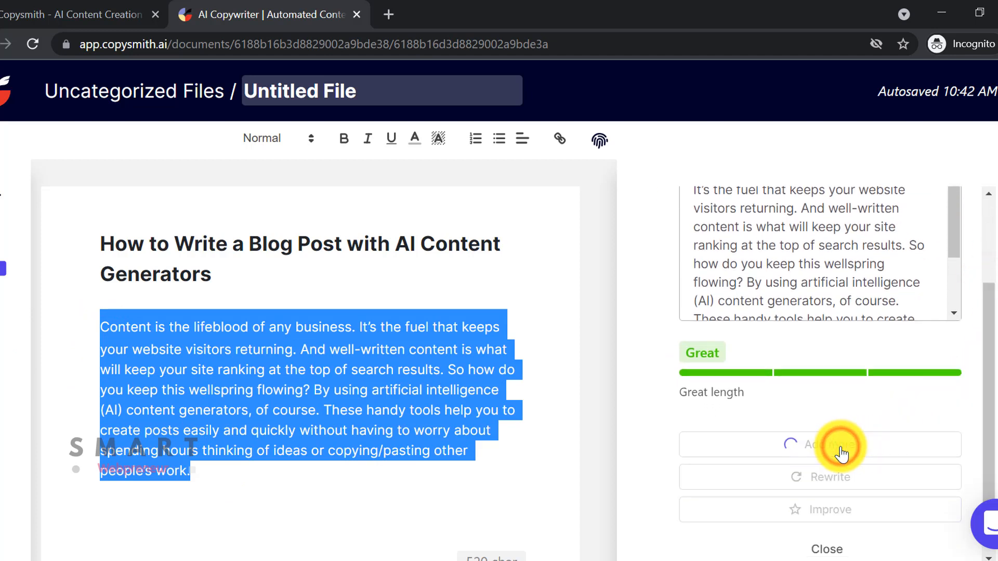
left_click(840, 446)
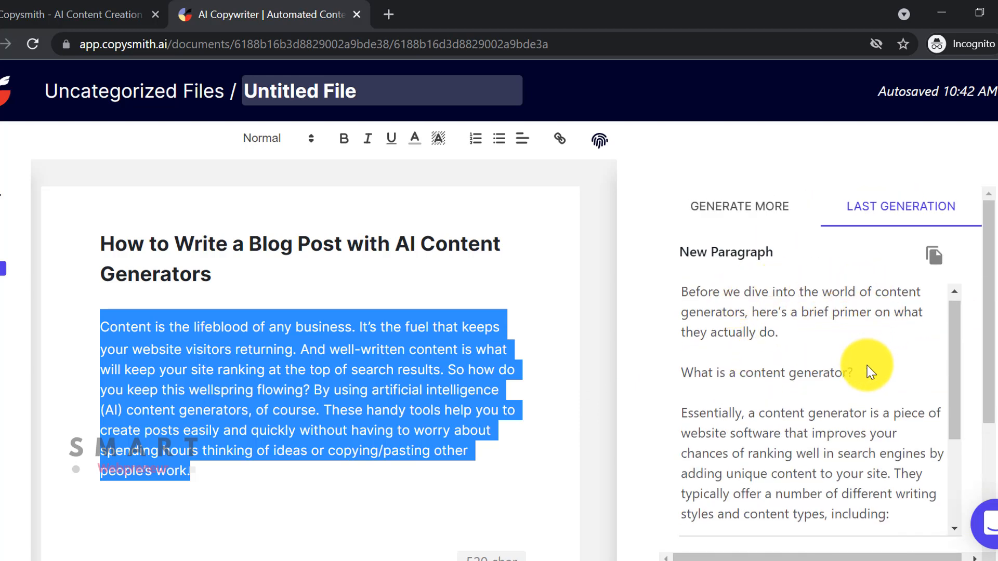
scroll("down", 3)
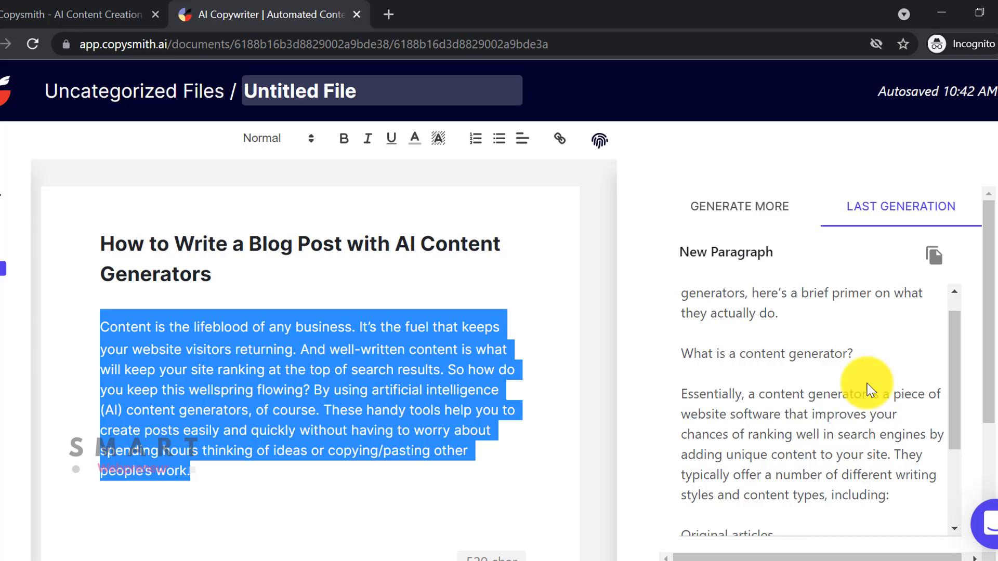
left_click(934, 255)
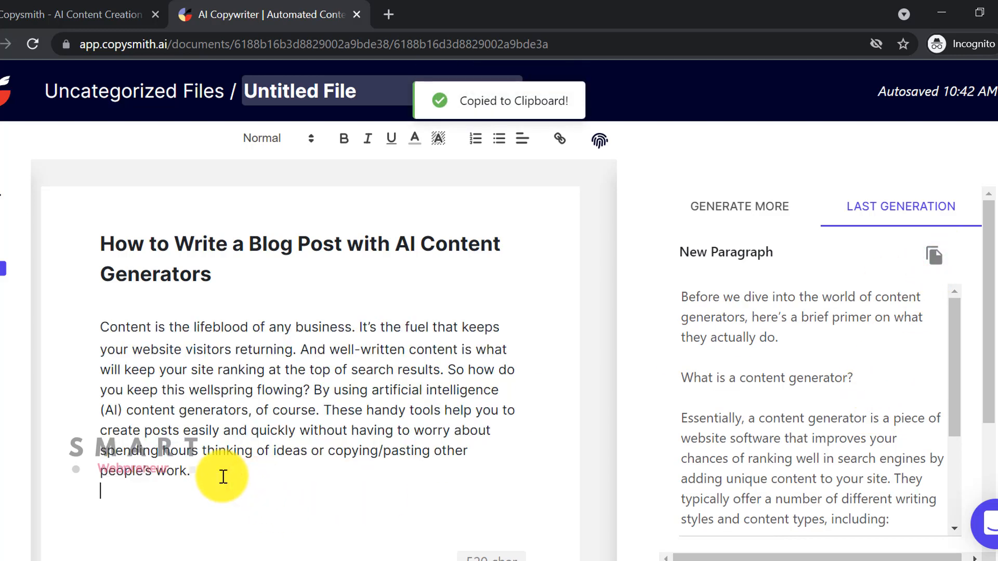
Step: Paste the primer, remove its list of content types, and bold 'What is a content generator?'
right_click(223, 476)
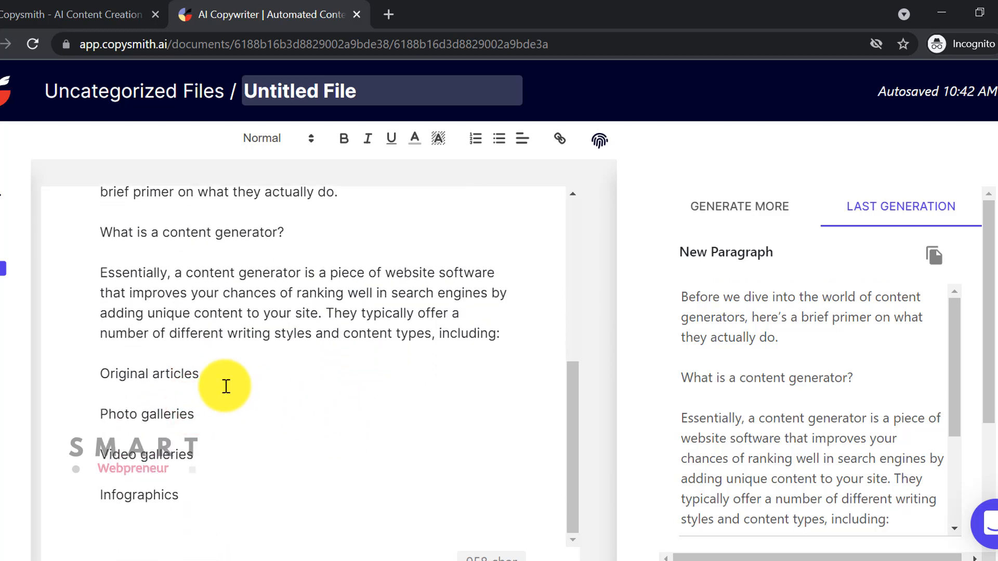
left_click_drag(226, 374, 185, 495)
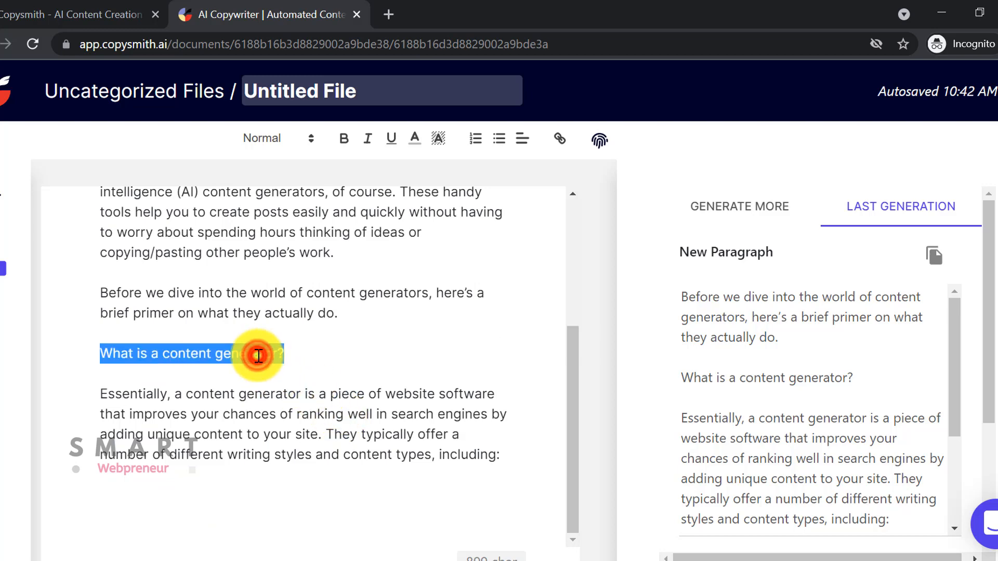
left_click(343, 138)
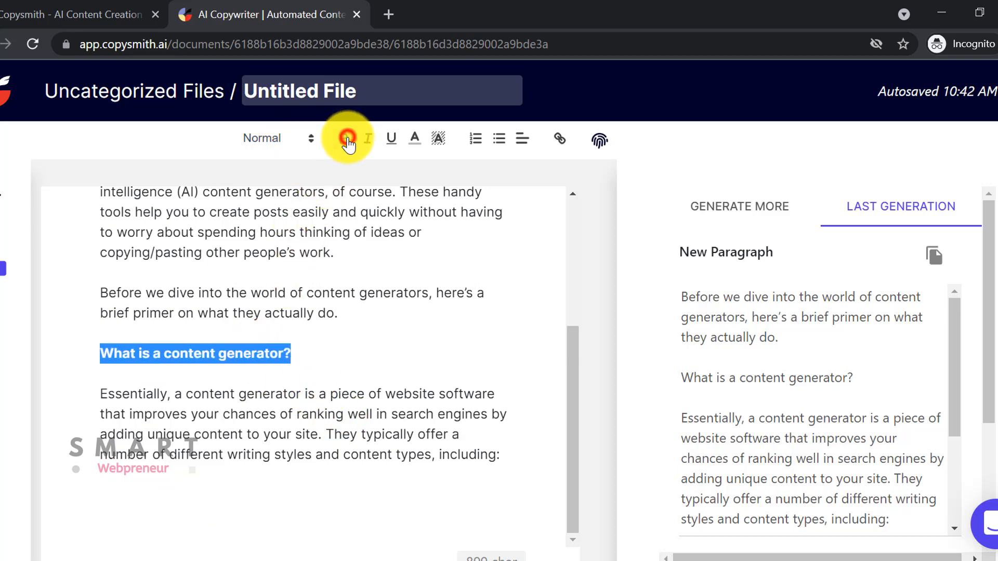
left_click(76, 14)
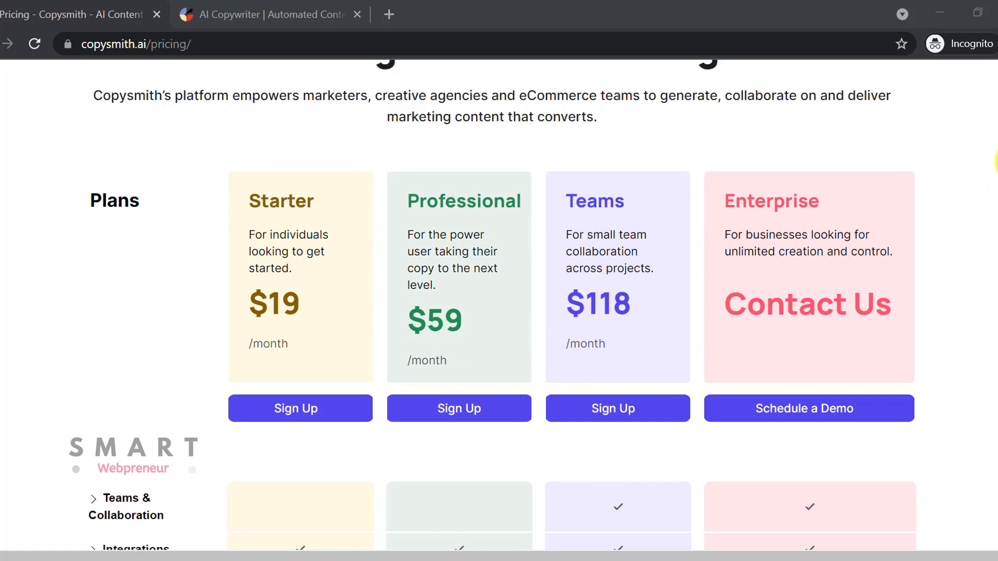
scroll("down", 3)
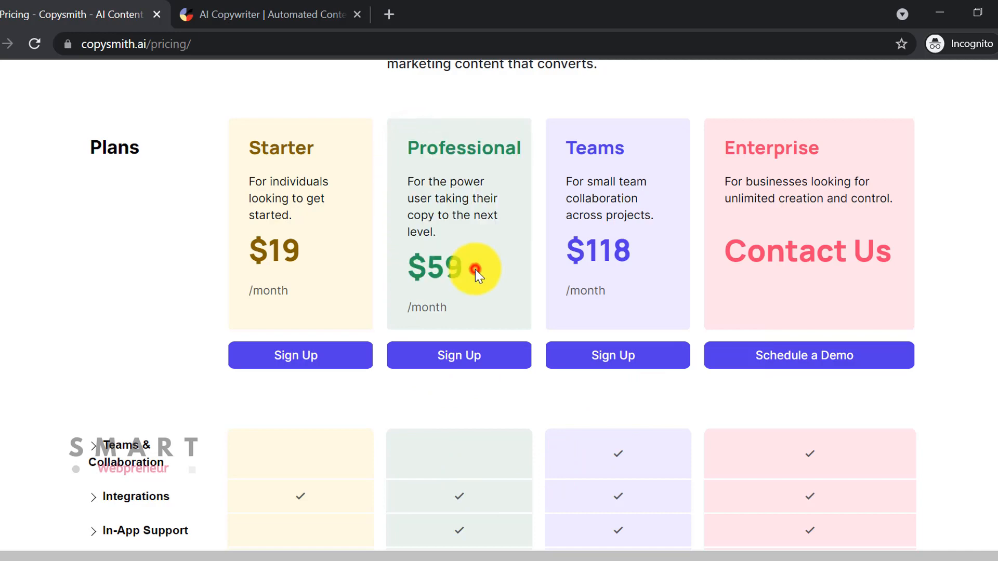
scroll("down", 3)
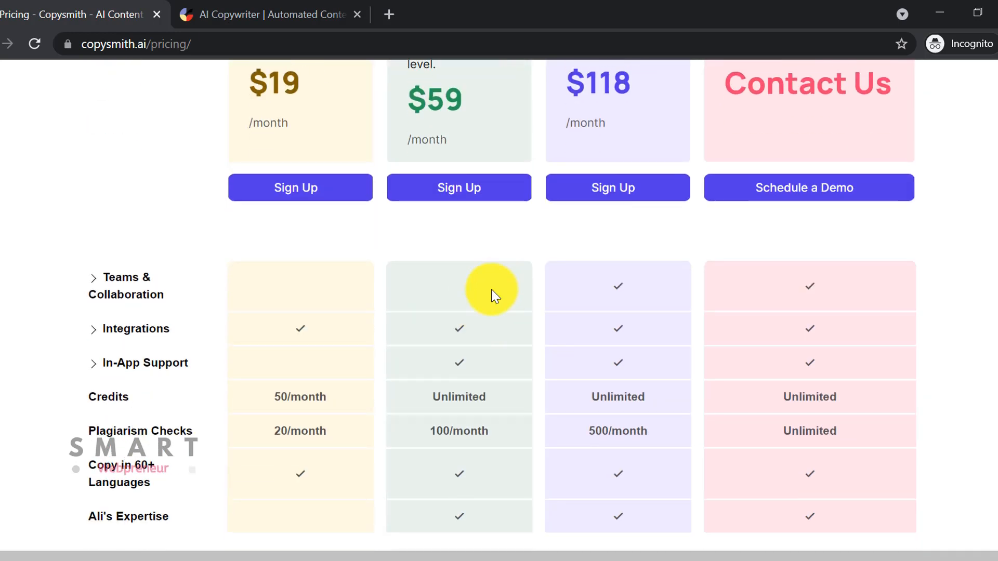
mouse_move(434, 406)
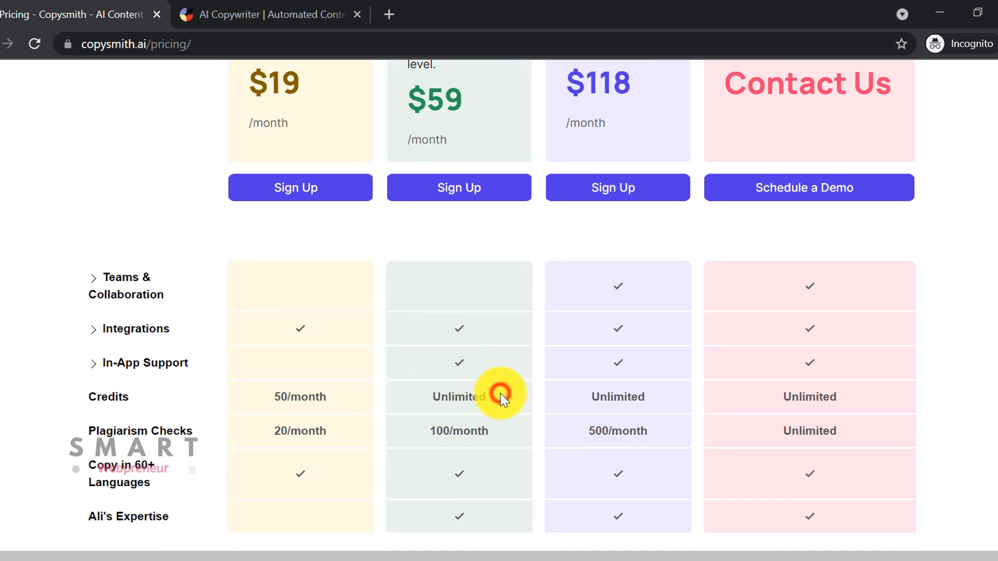
scroll("down", 3)
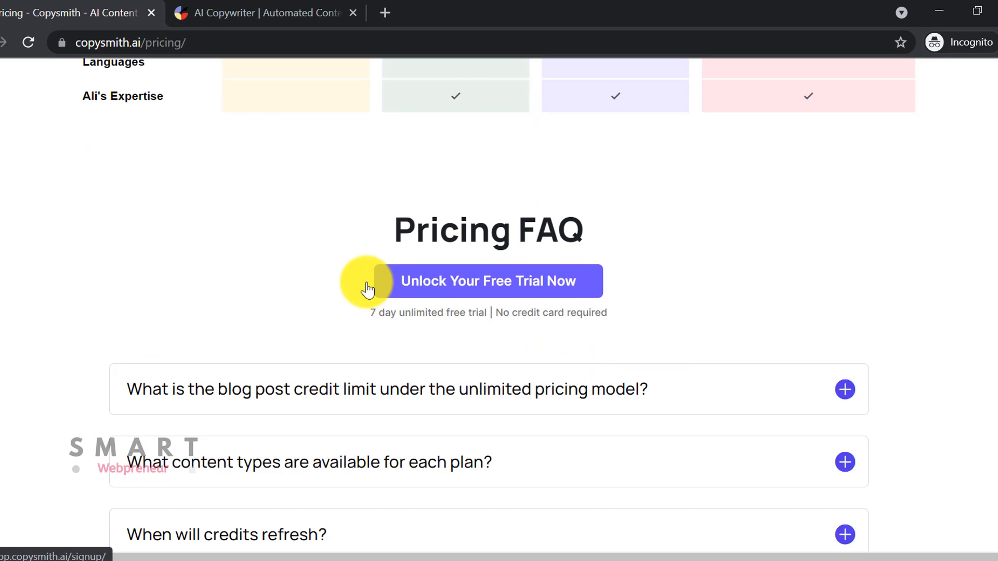
mouse_move(372, 317)
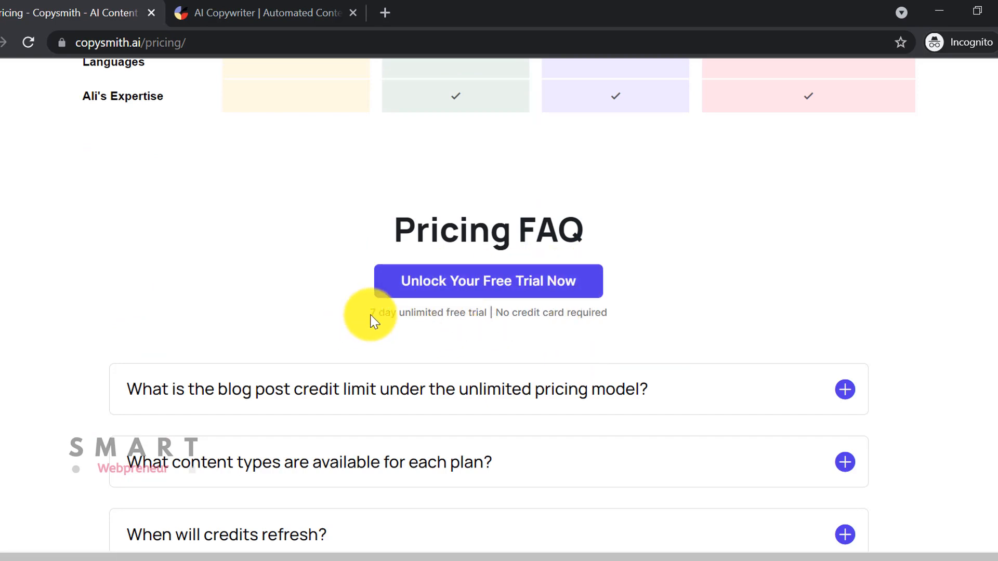